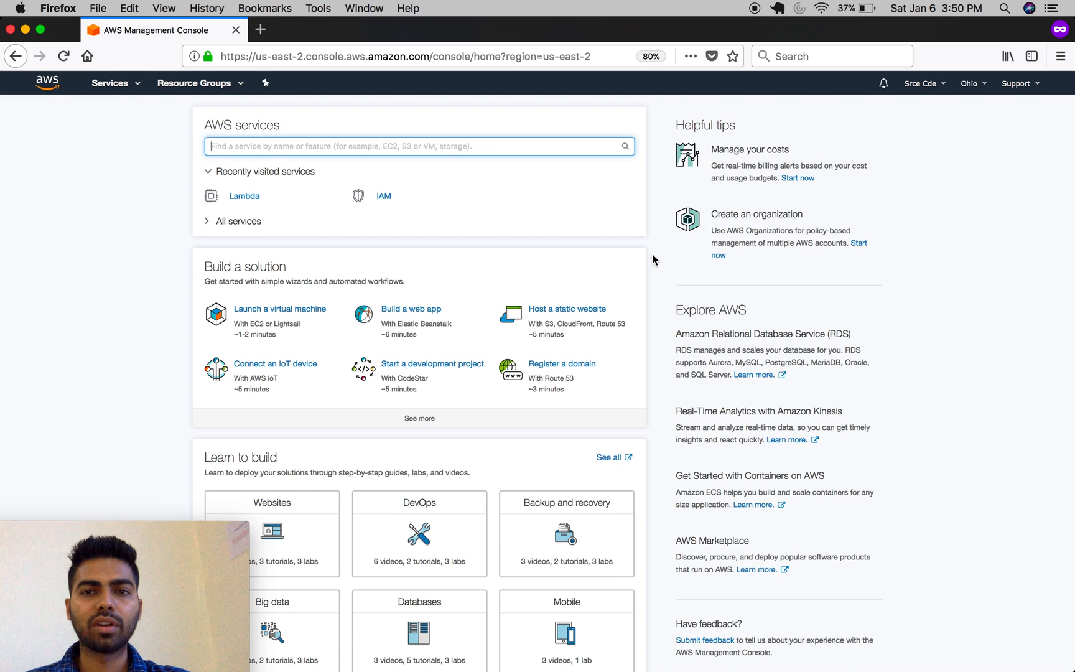
{"action": "mouse_move", "coordinate": [169, 178]}
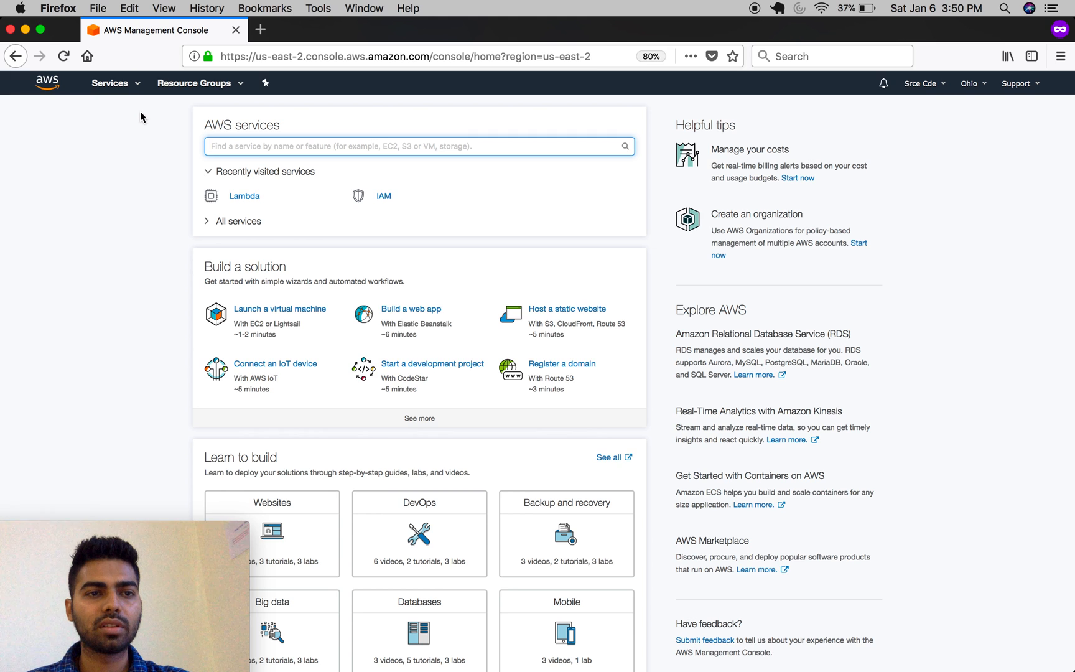
Find the Lambda service by searching 'lambda' in the AWS services menu
{"action": "left_click", "coordinate": [109, 82]}
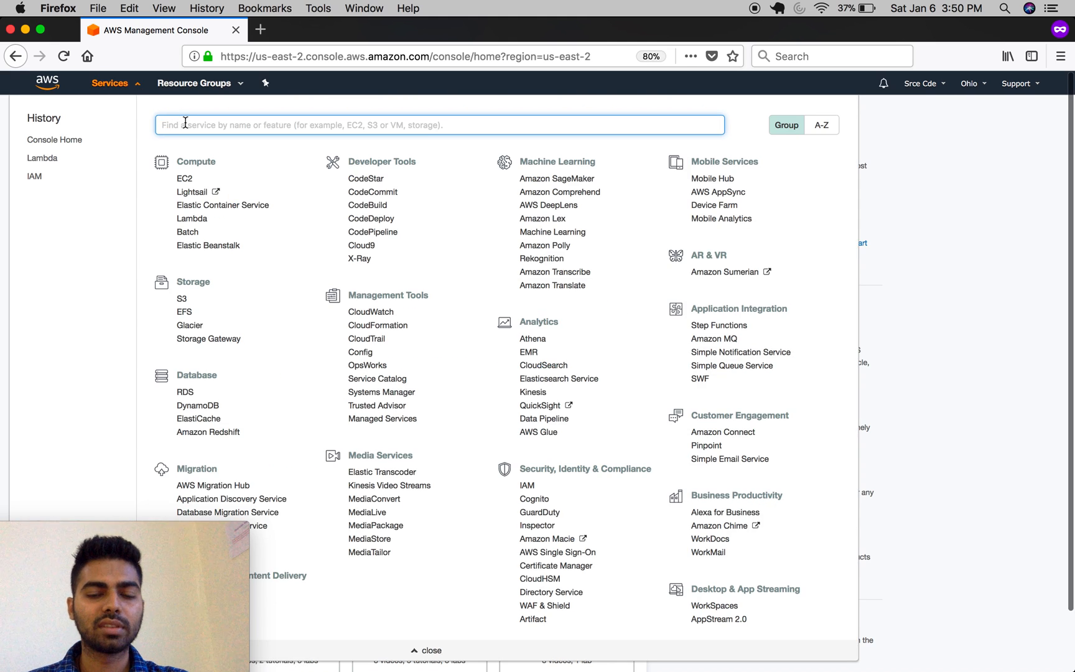
{"action": "type", "text": "lambda"}
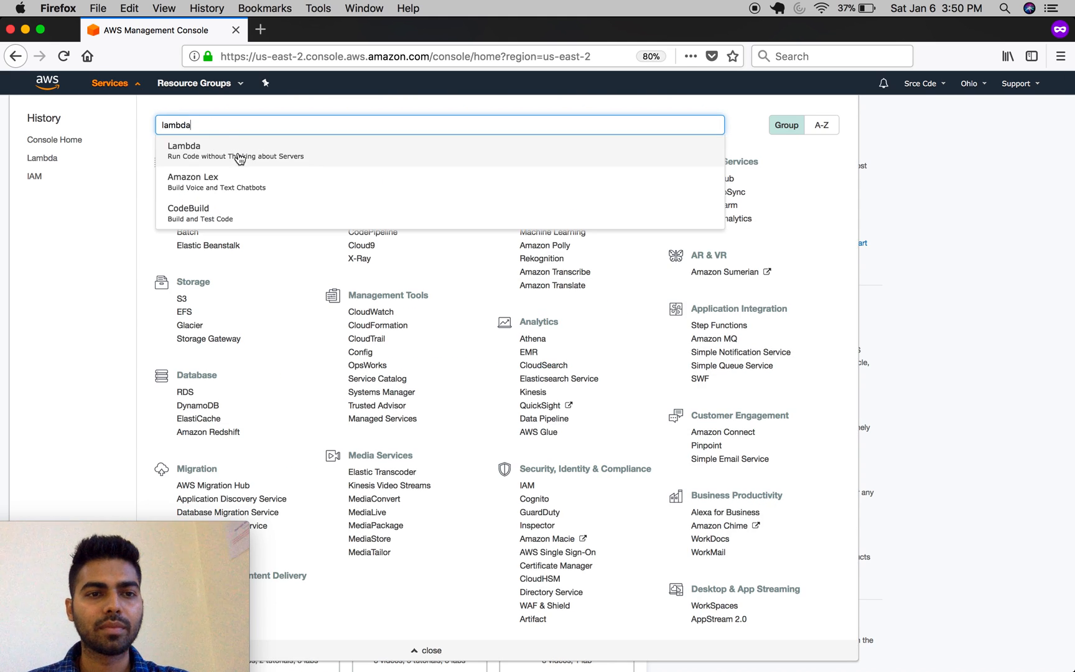
{"action": "left_click", "coordinate": [185, 150]}
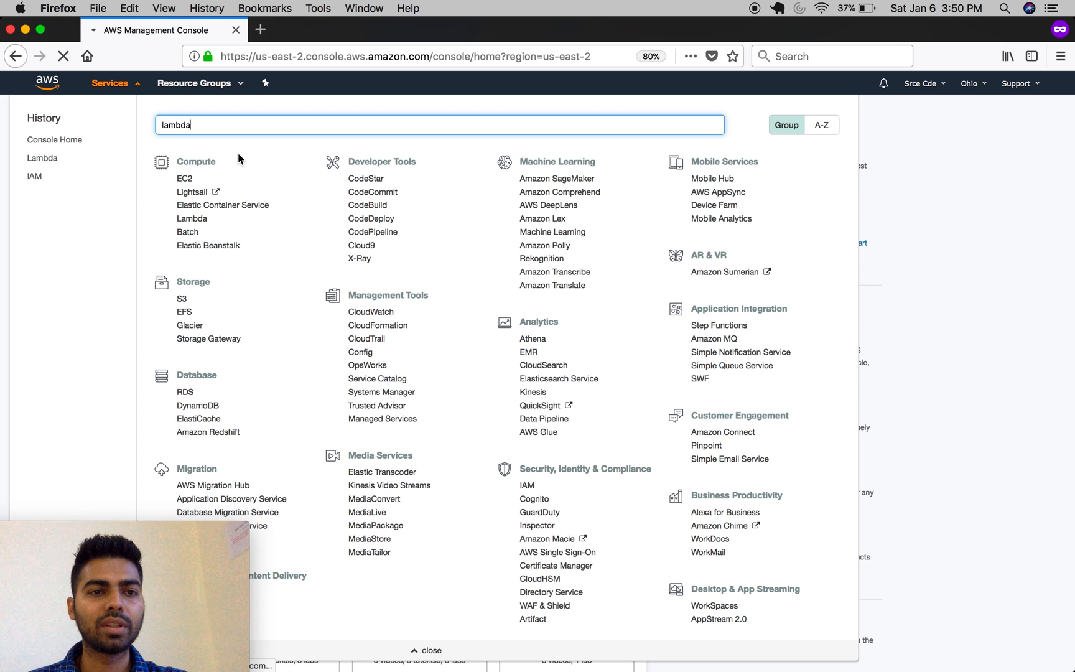
Show the Lambda Functions overview listing the getStarted Python 3.6 function
{"action": "left_click", "coordinate": [192, 219]}
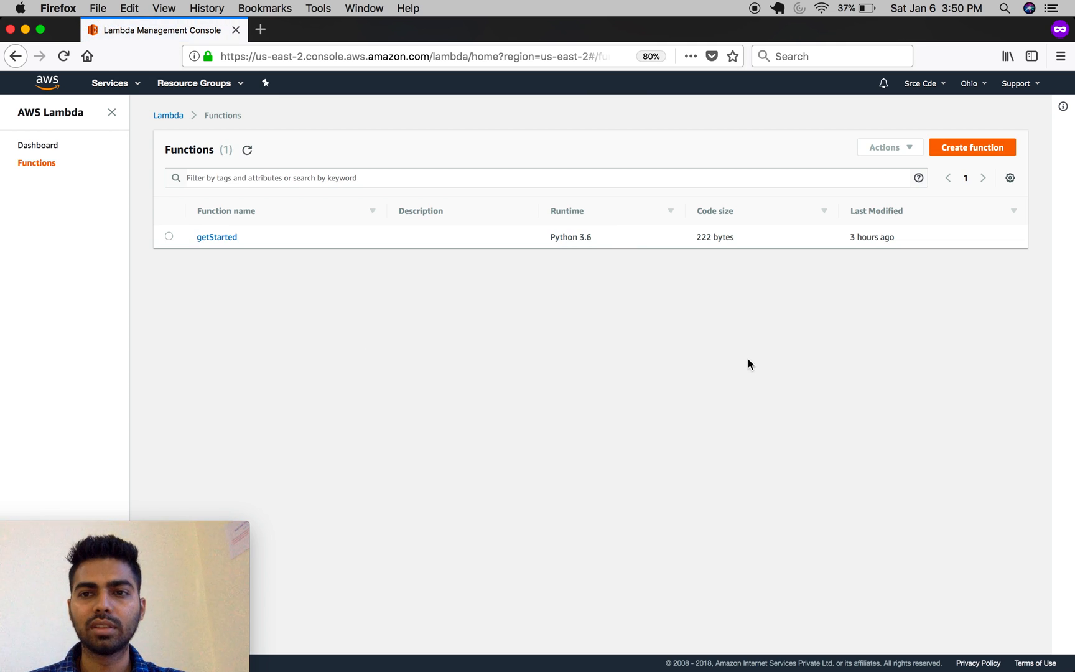
{"action": "mouse_move", "coordinate": [971, 155]}
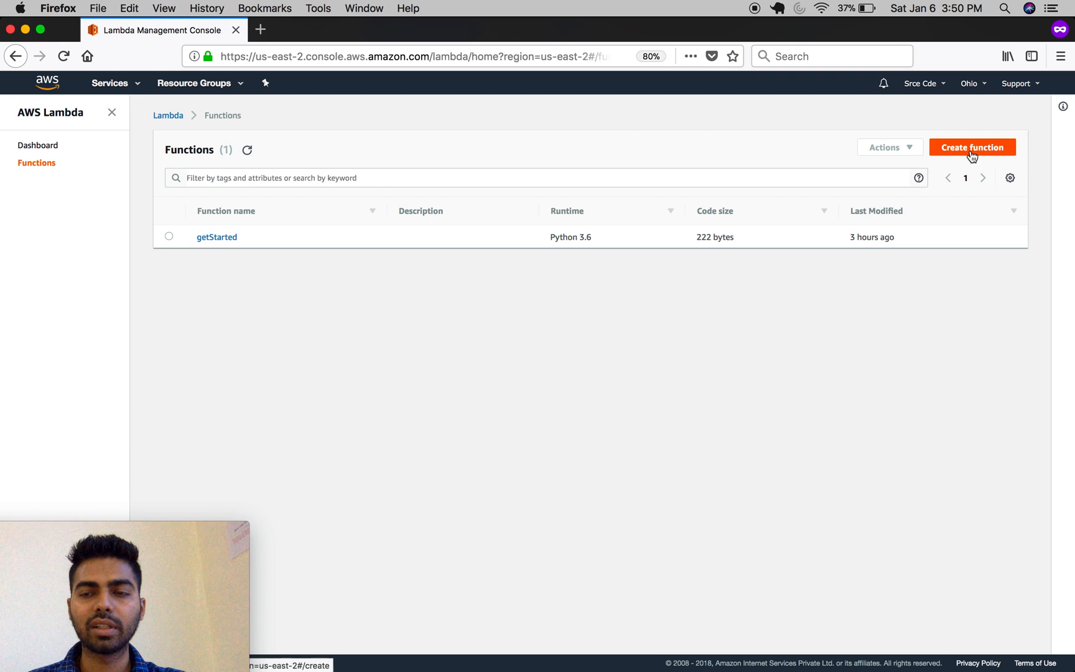
Start a new function authored from scratch named Test with runtime Python 3.6
{"action": "left_click", "coordinate": [972, 148]}
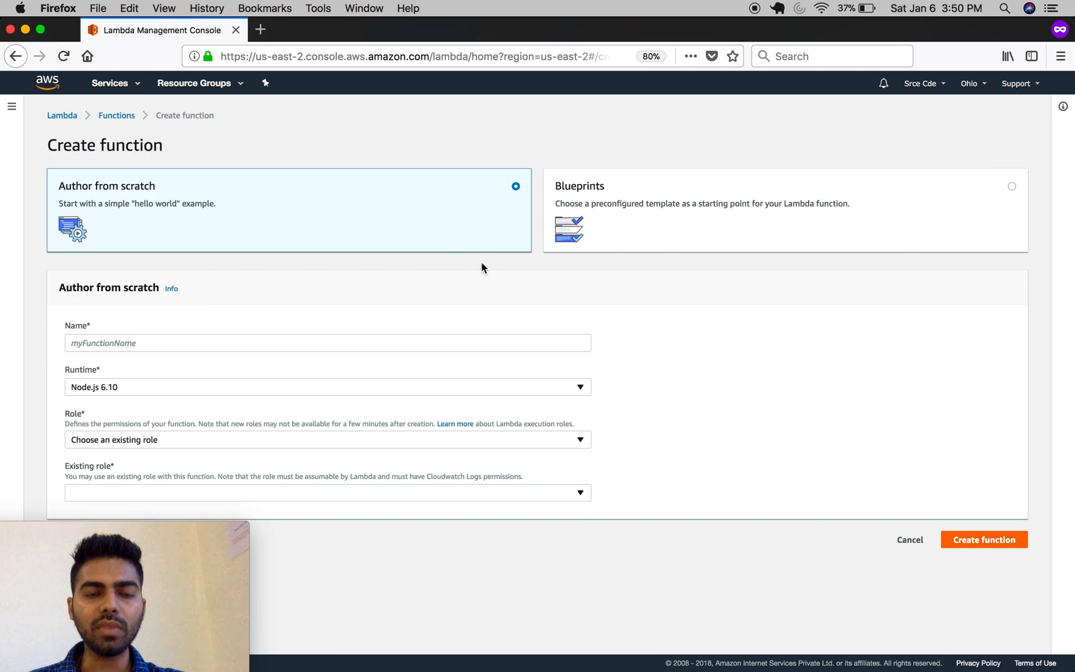
{"action": "mouse_move", "coordinate": [484, 291]}
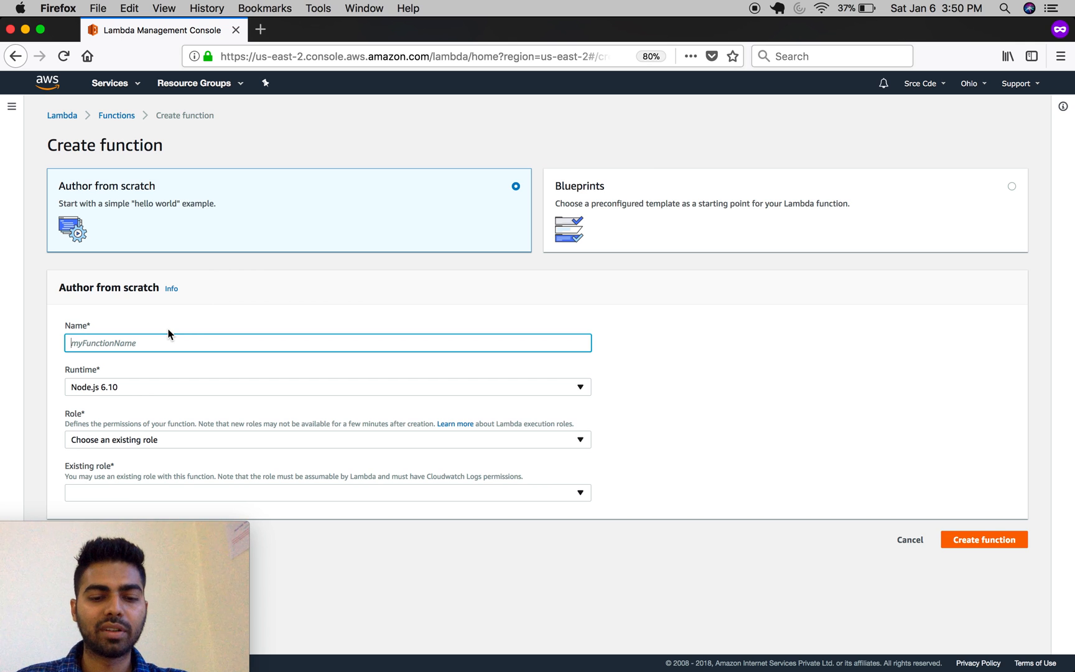
{"action": "type", "text": "Test"}
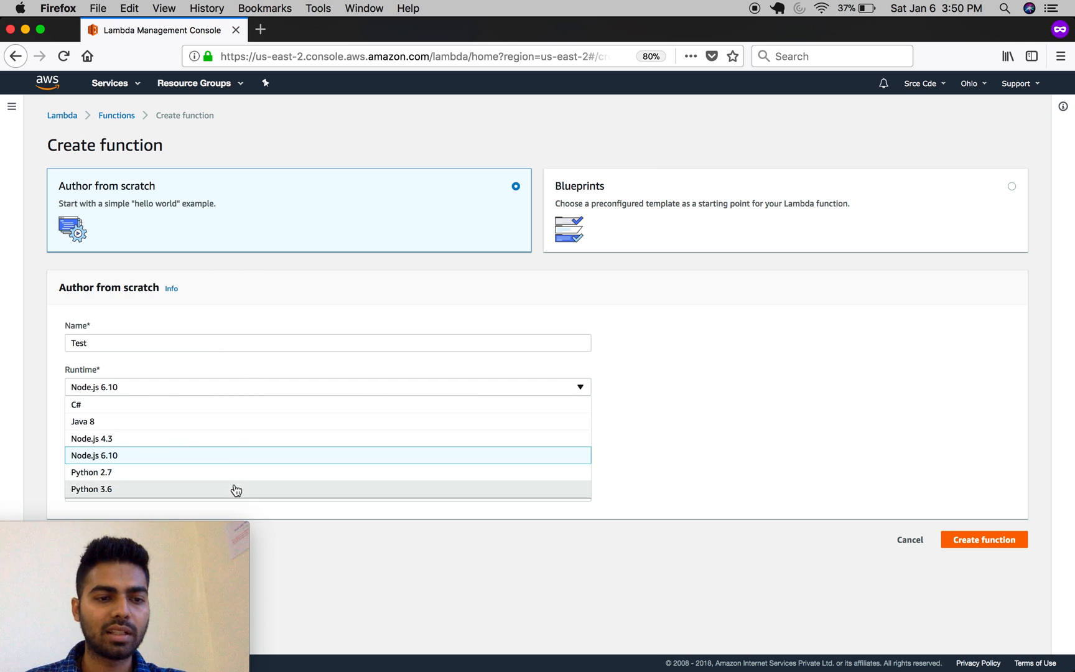
{"action": "left_click", "coordinate": [90, 489]}
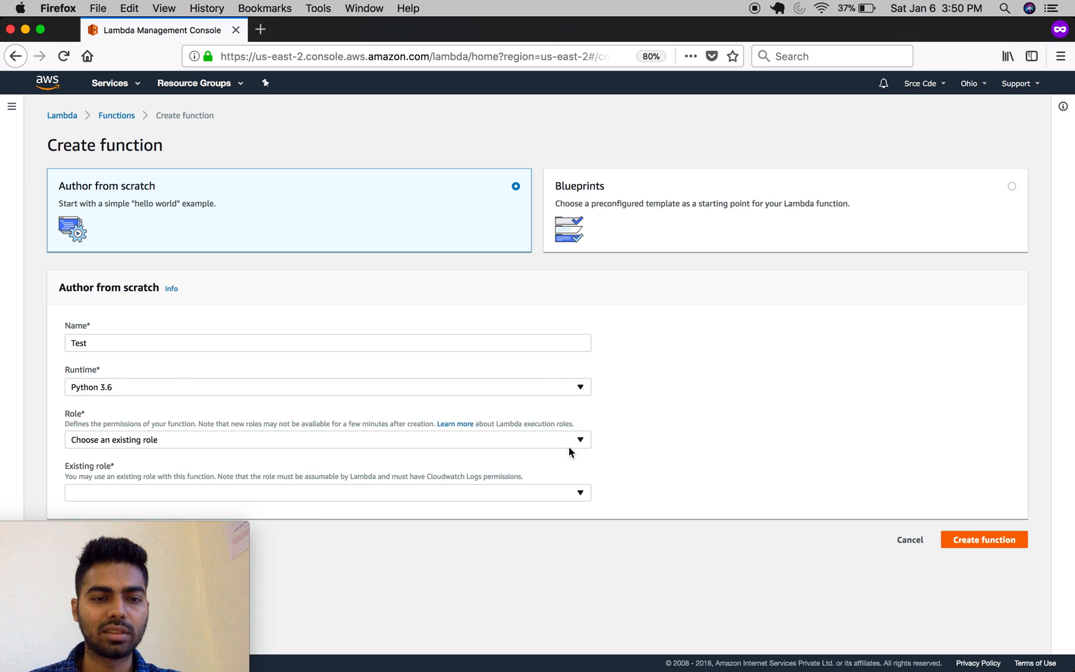
{"action": "mouse_move", "coordinate": [542, 447]}
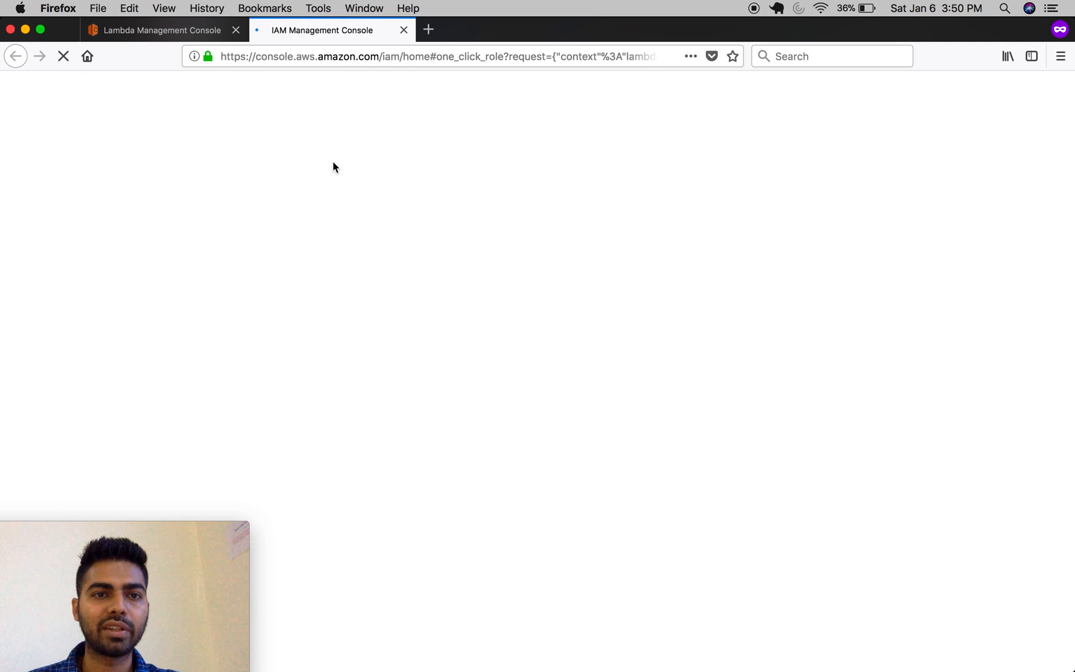
{"action": "mouse_move", "coordinate": [323, 261]}
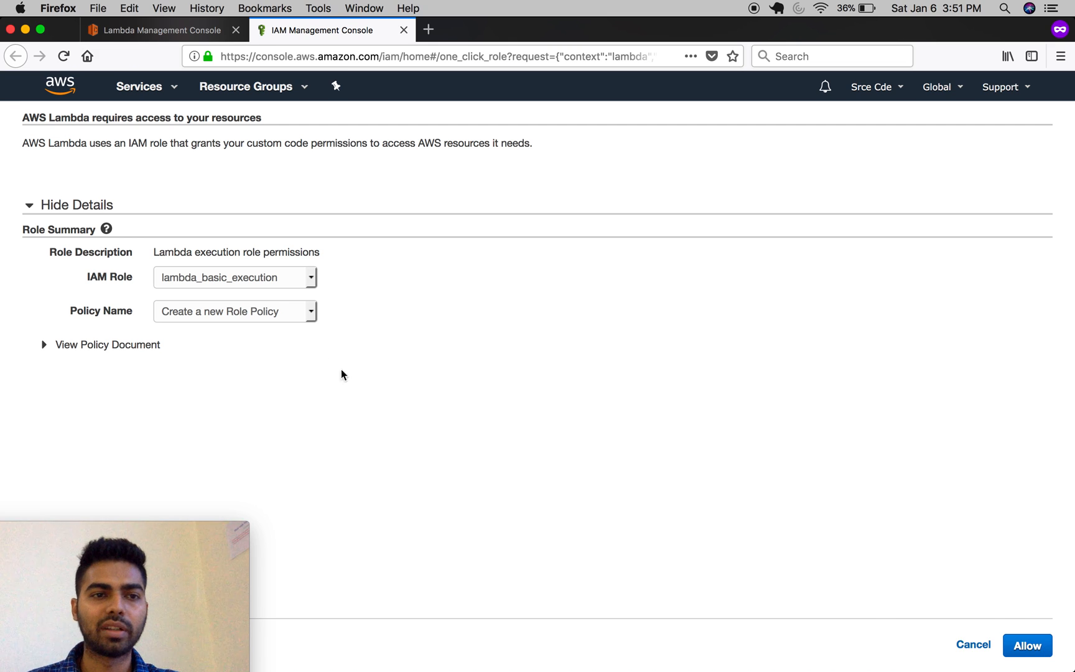
{"action": "mouse_move", "coordinate": [179, 294]}
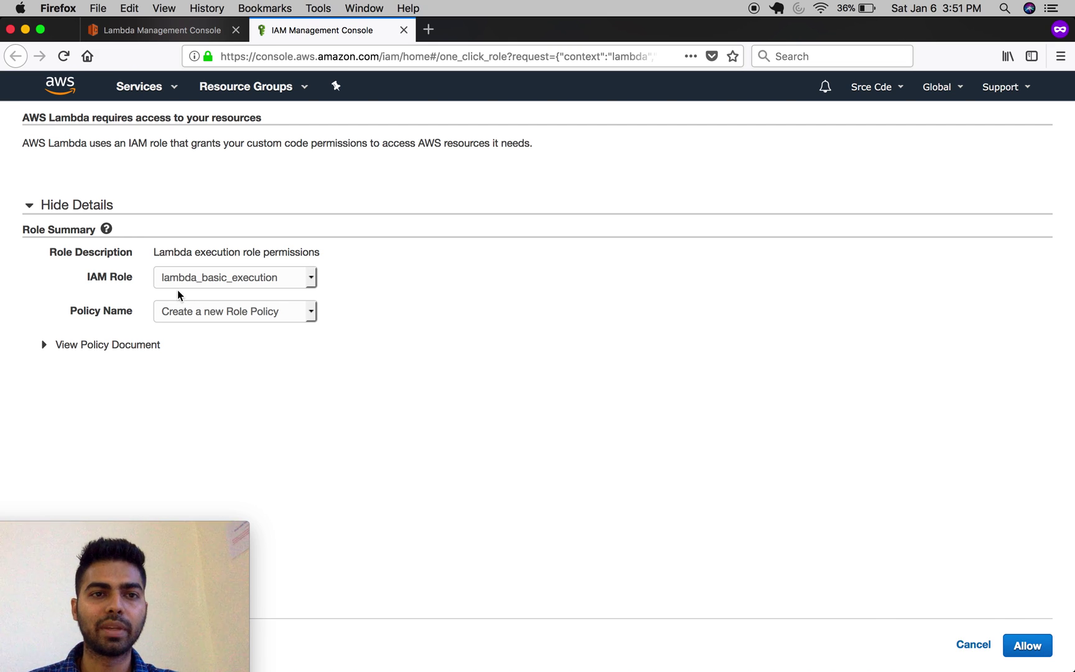
{"action": "mouse_move", "coordinate": [280, 291]}
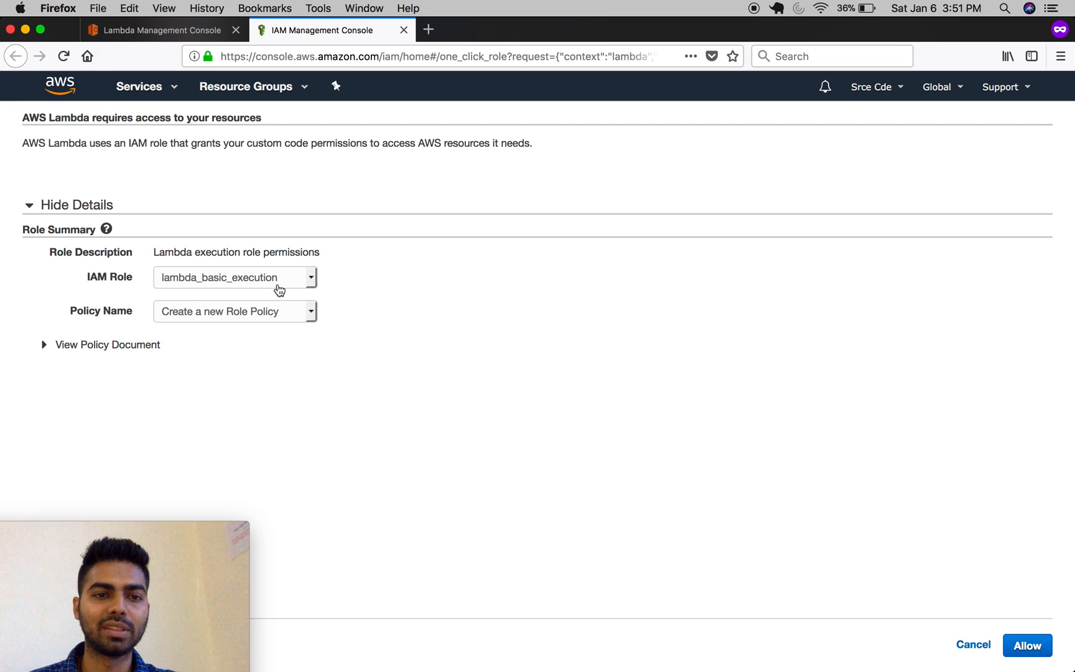
Create the Test function using the existing lambda_basic_execution role
{"action": "left_click", "coordinate": [155, 30]}
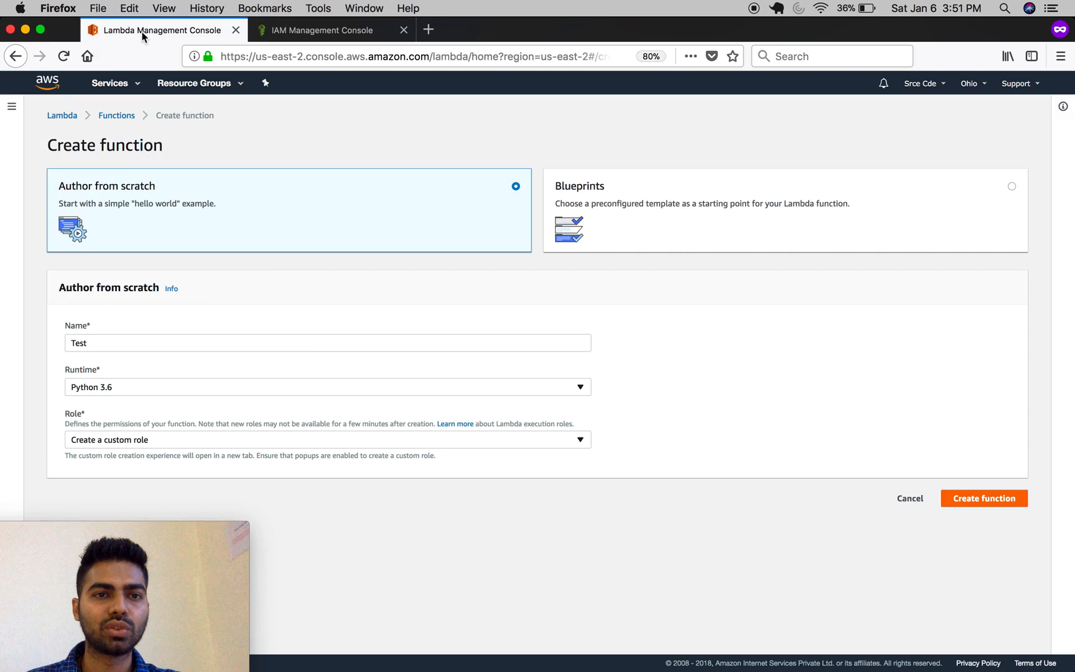
{"action": "mouse_move", "coordinate": [401, 441]}
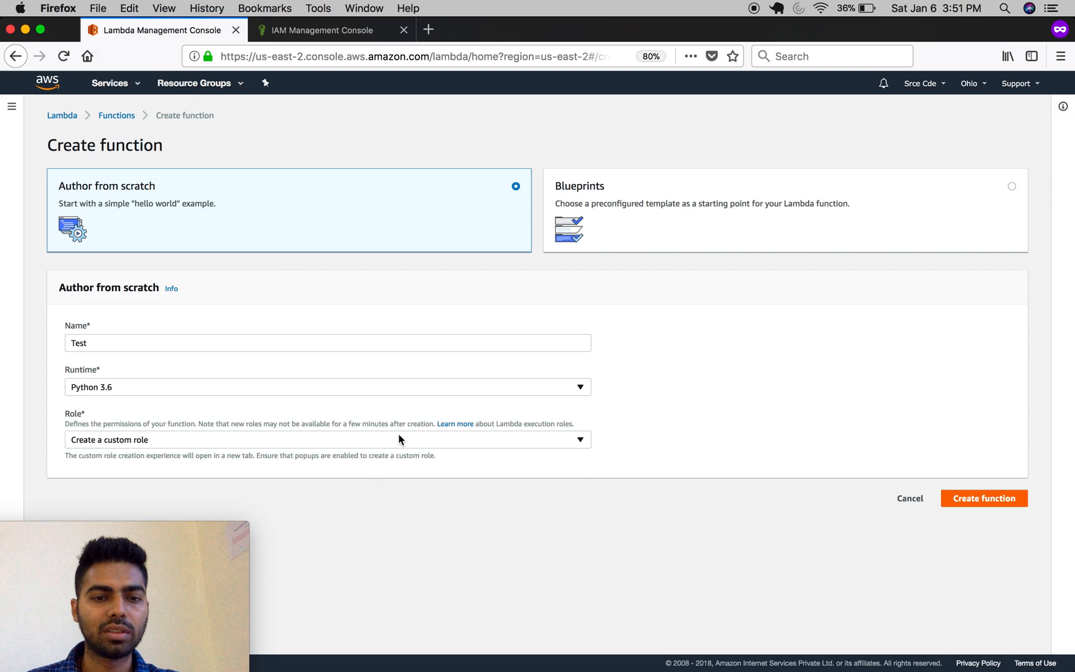
{"action": "left_click", "coordinate": [351, 441]}
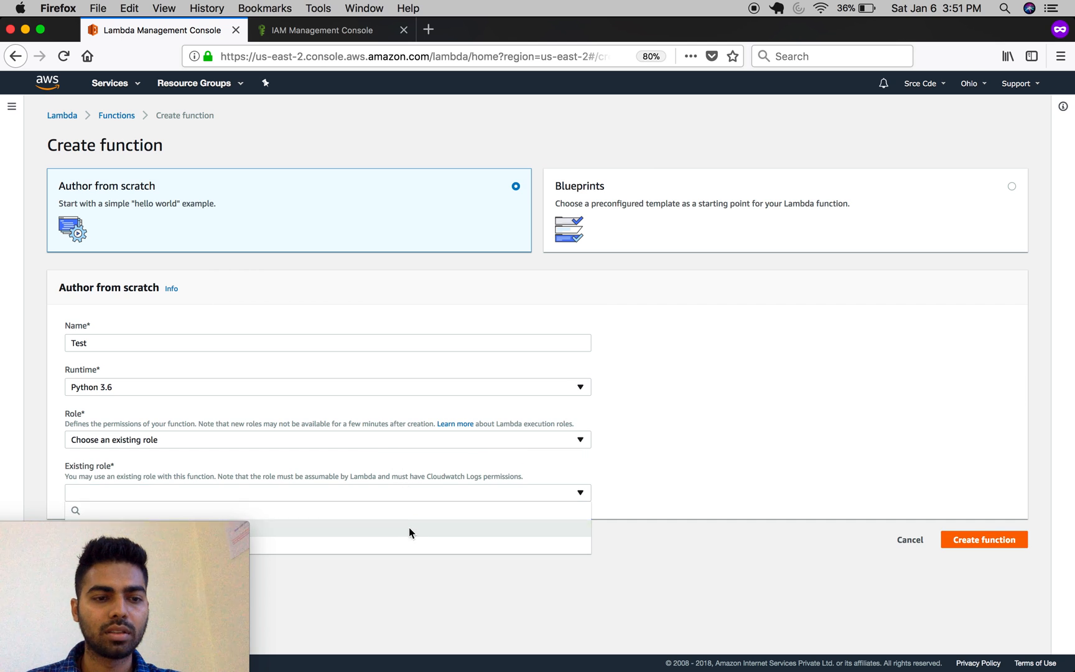
{"action": "left_click", "coordinate": [383, 544]}
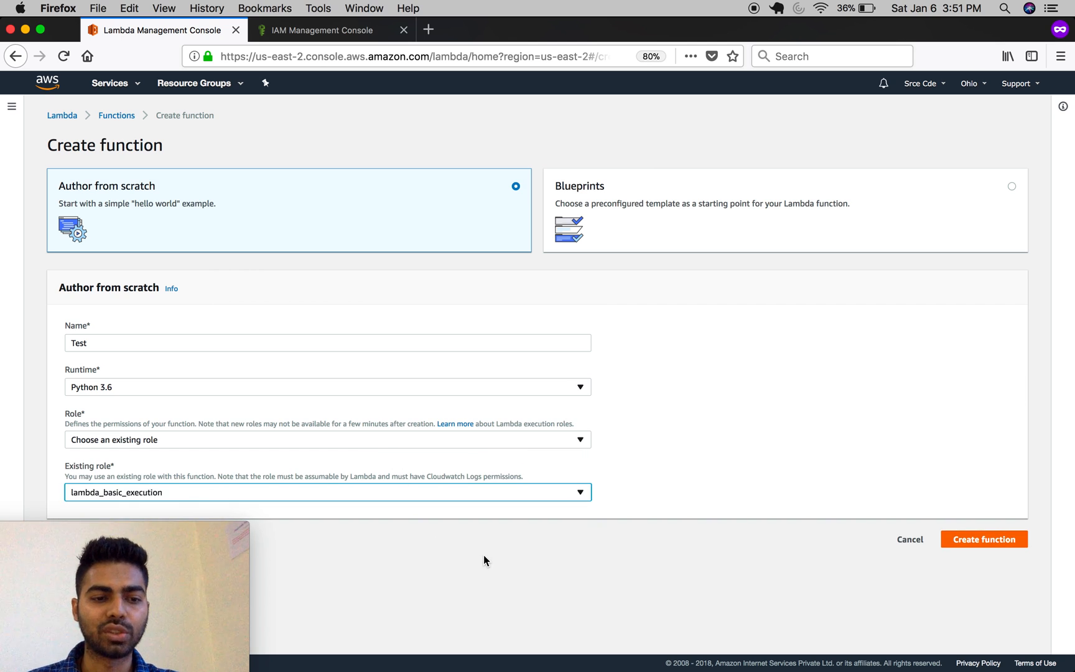
{"action": "left_click", "coordinate": [984, 540]}
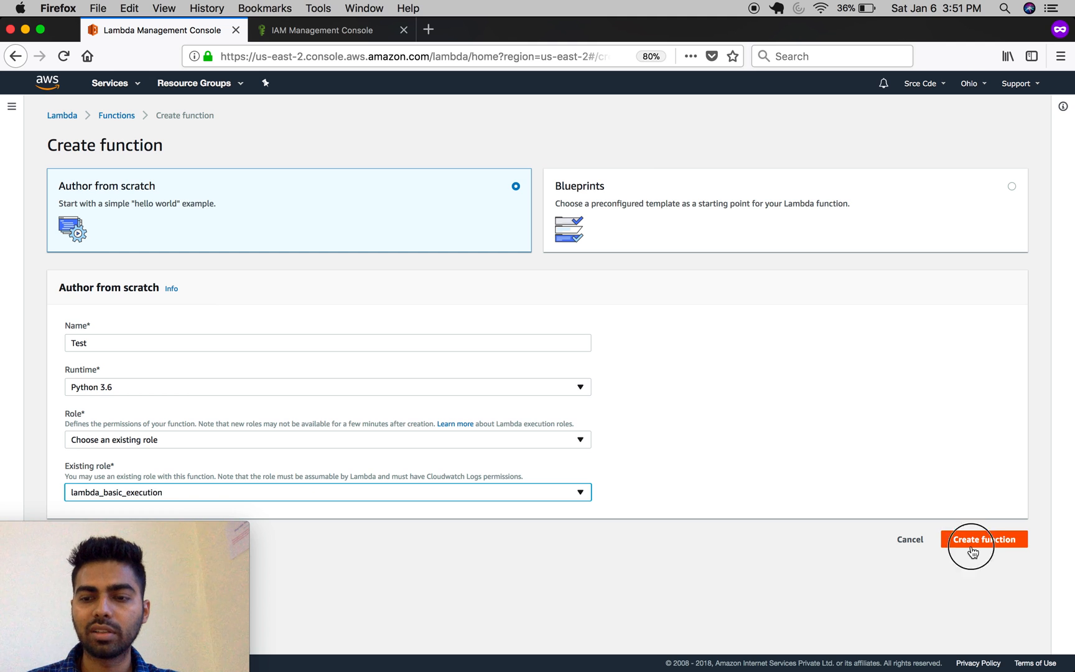
{"action": "left_click", "coordinate": [985, 540]}
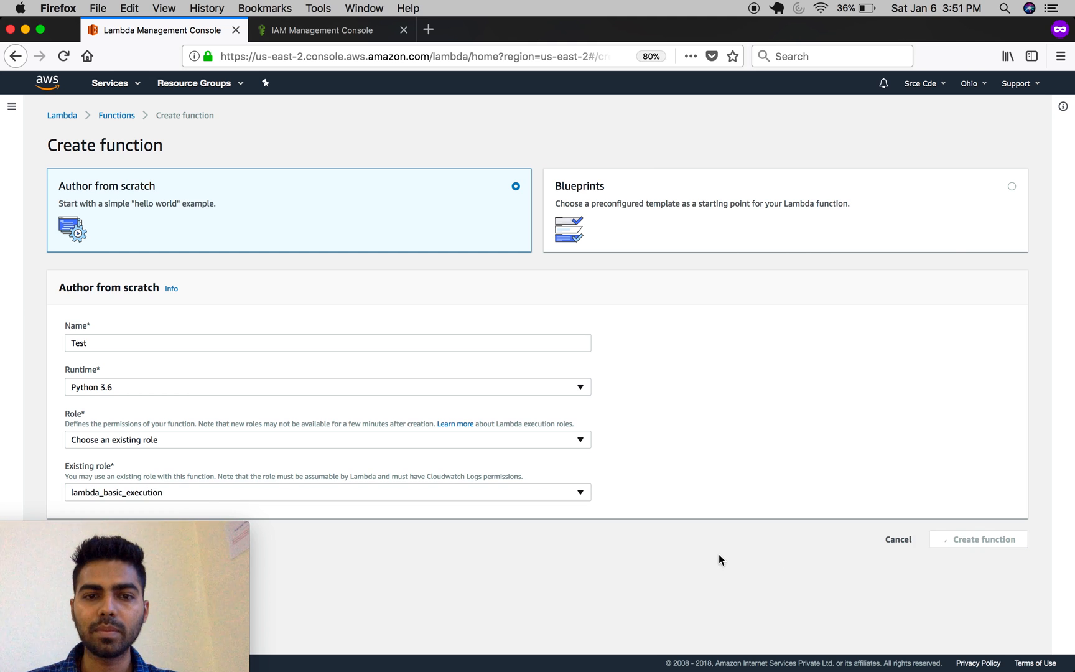
{"action": "left_click", "coordinate": [984, 540]}
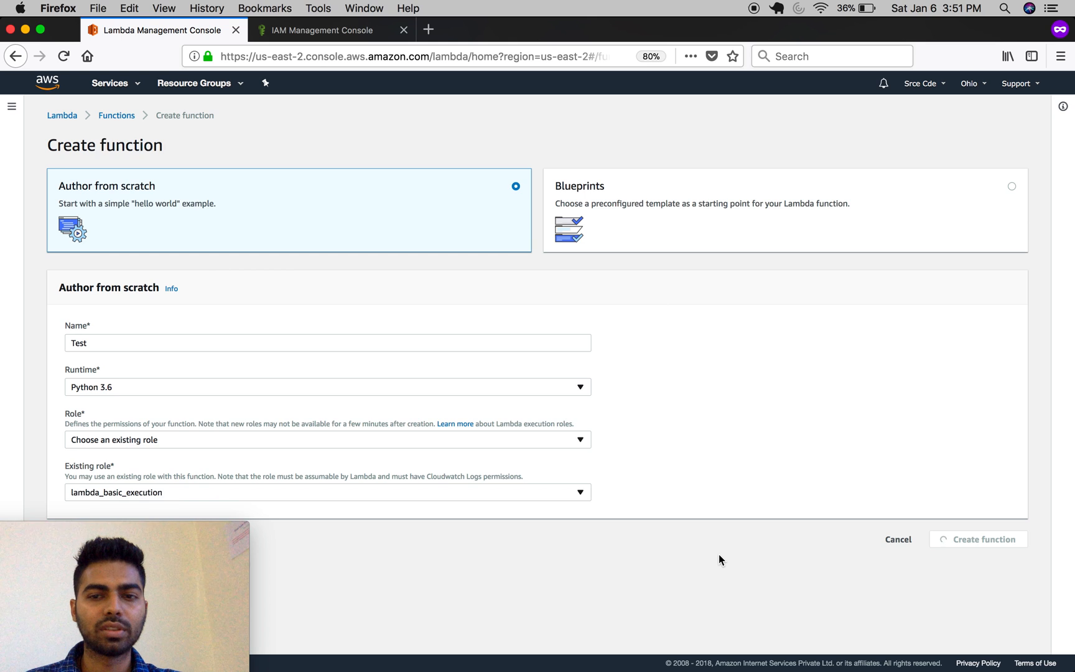
{"action": "left_click", "coordinate": [985, 539]}
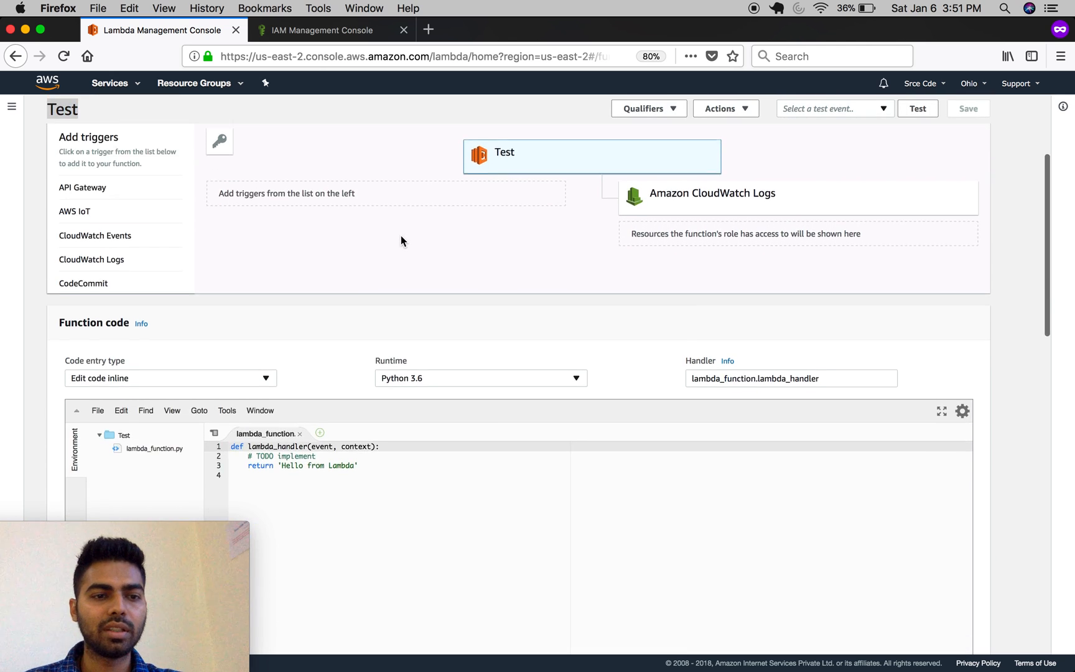
Replace the TODO comment with print("This is my test lambda function") and save the code
{"action": "scroll", "scroll_direction": "down", "scroll_amount": 3}
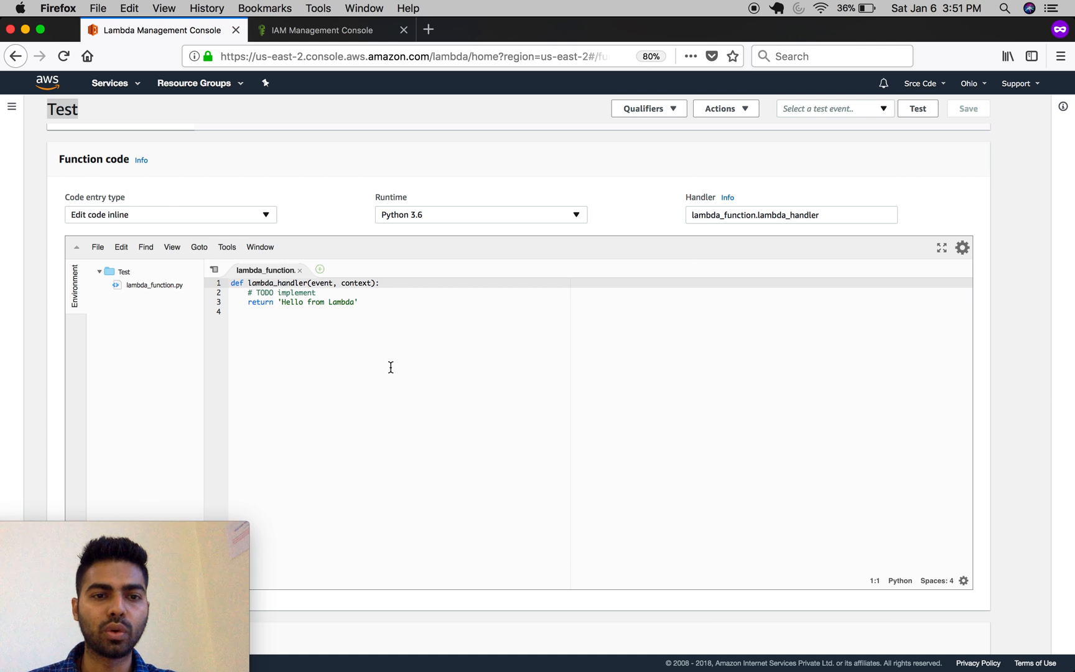
{"action": "left_click", "coordinate": [340, 303]}
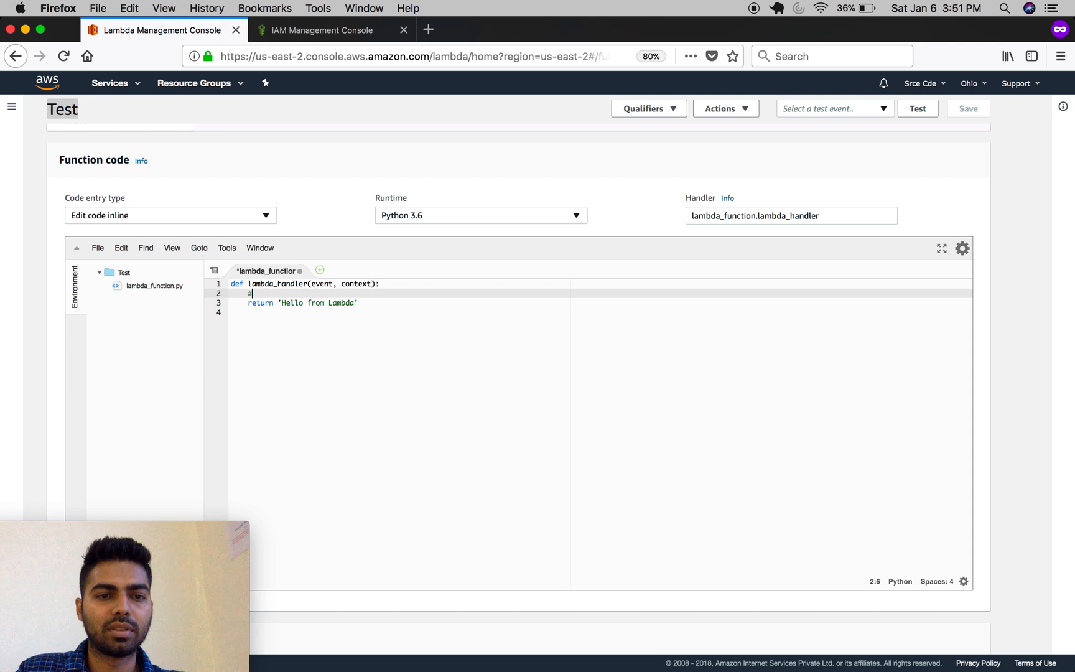
{"action": "type", "text": "print(\"This is my test lambda function"}
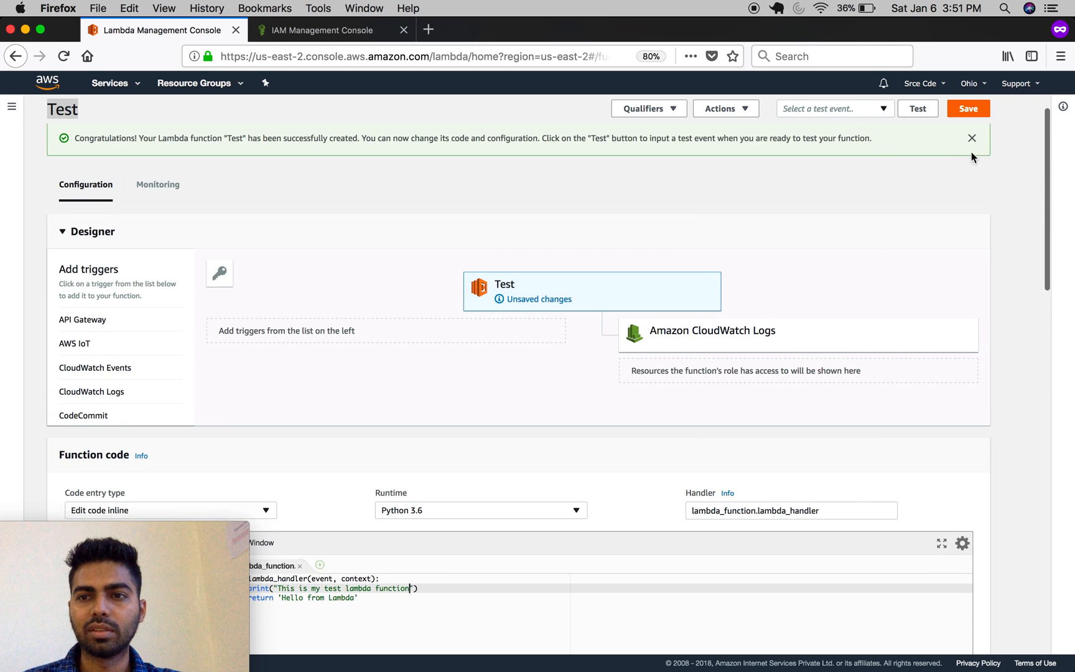
{"action": "left_click", "coordinate": [968, 108]}
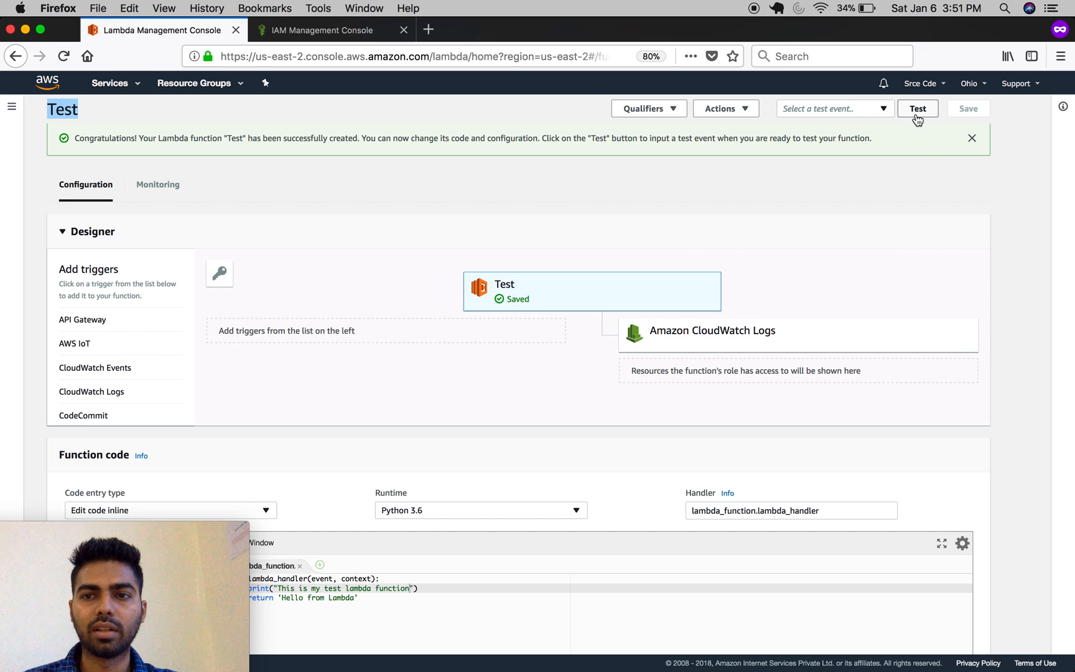
Create a Hello World test event named test and run the function with it
{"action": "left_click", "coordinate": [918, 108]}
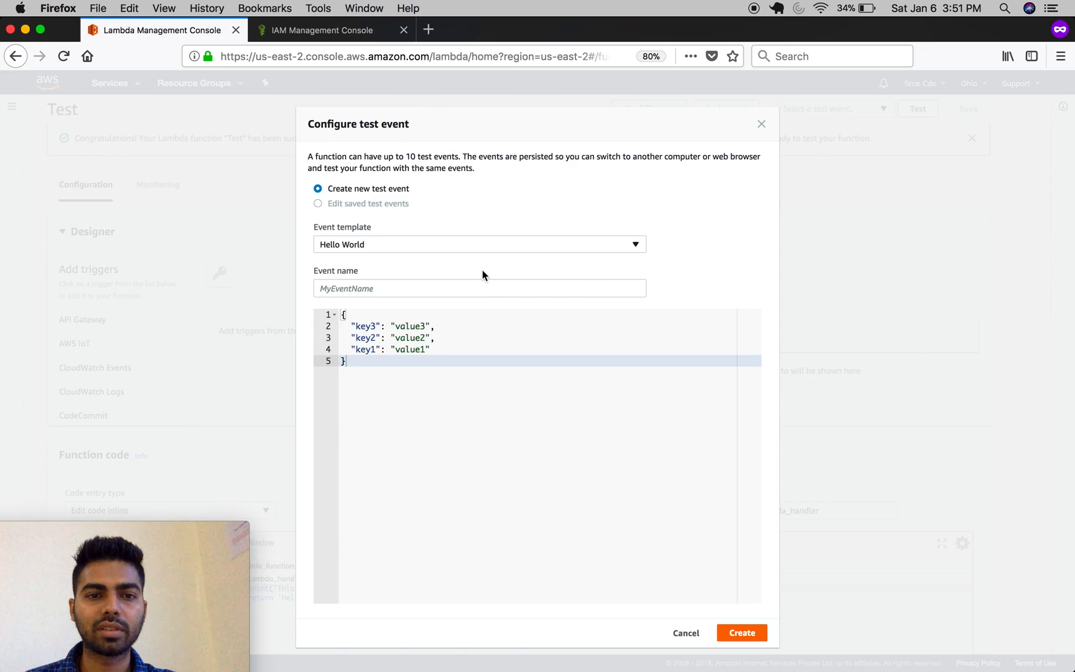
{"action": "left_click", "coordinate": [480, 289]}
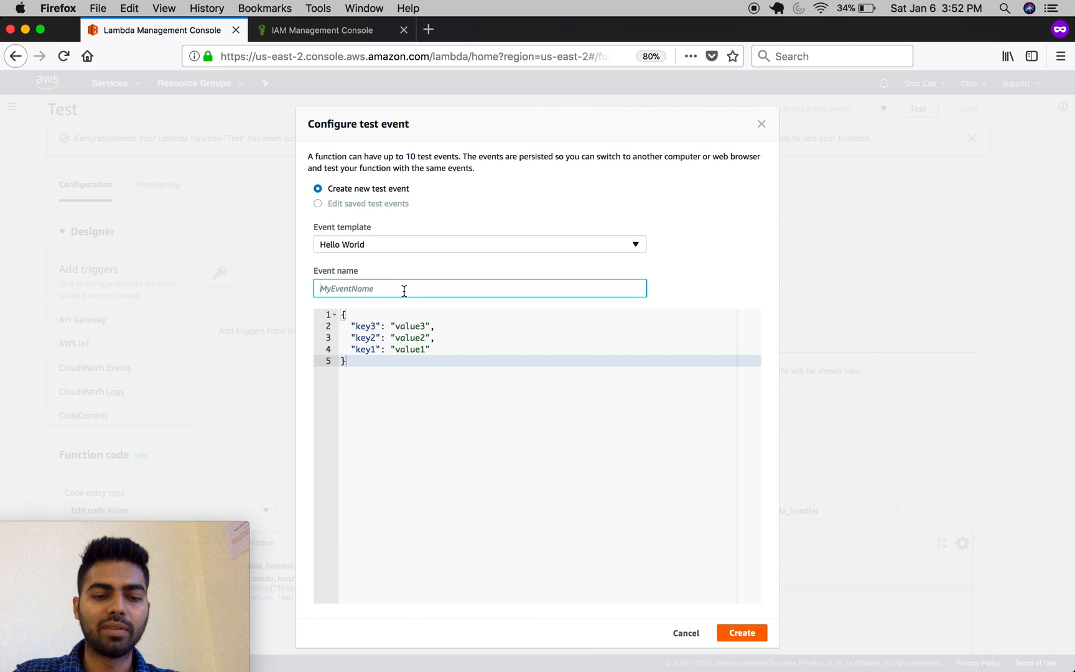
{"action": "type", "text": "test"}
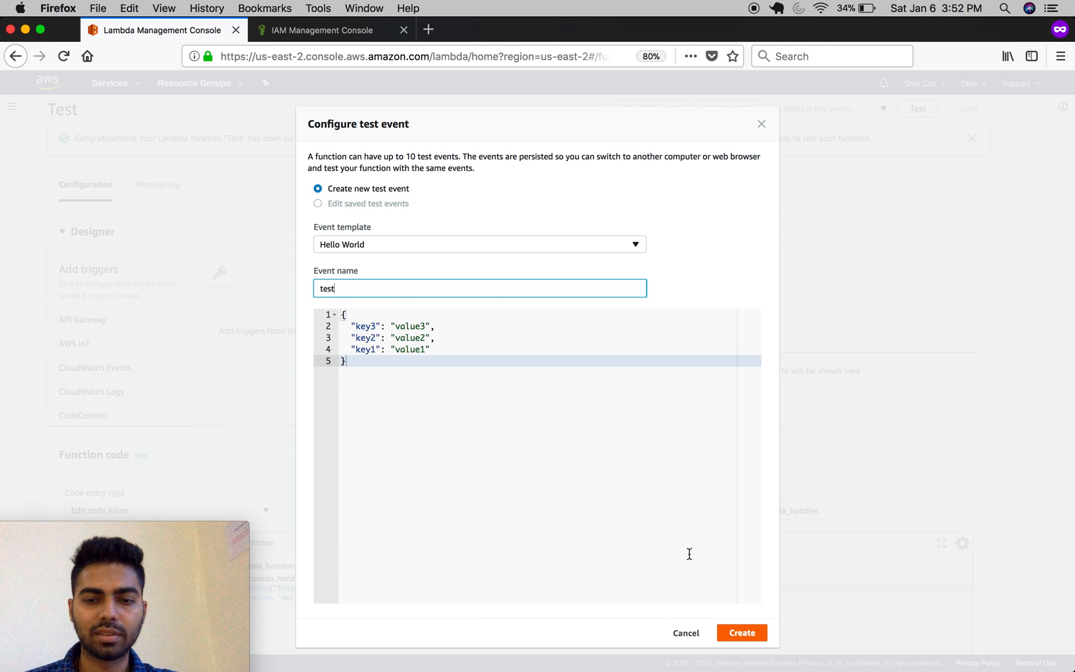
{"action": "left_click", "coordinate": [742, 632]}
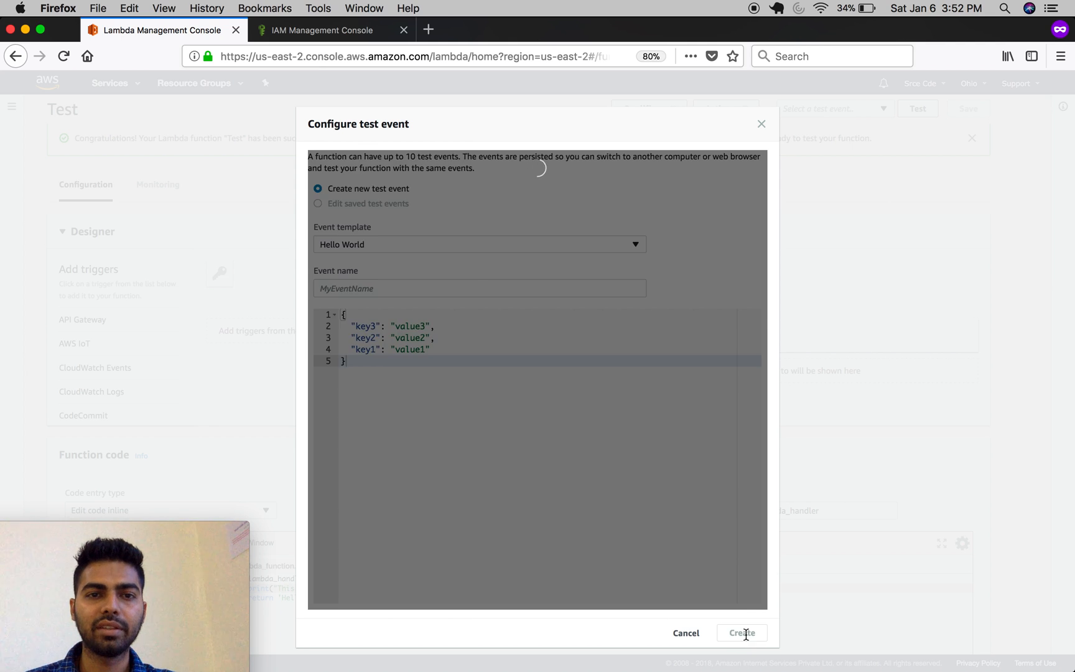
{"action": "left_click", "coordinate": [758, 632]}
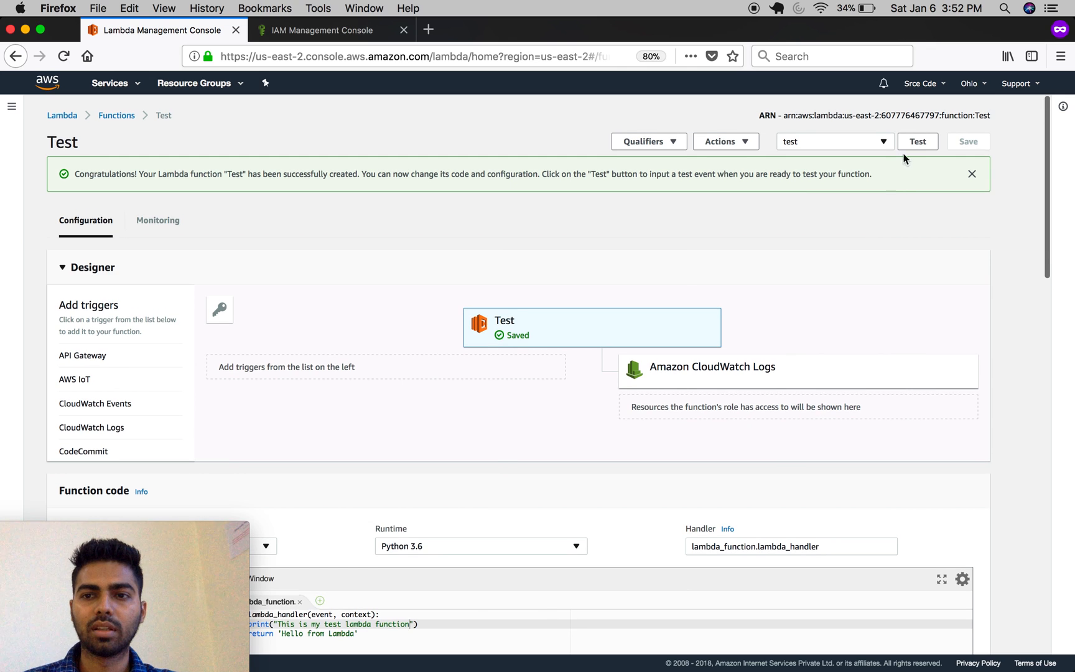
{"action": "left_click", "coordinate": [918, 141]}
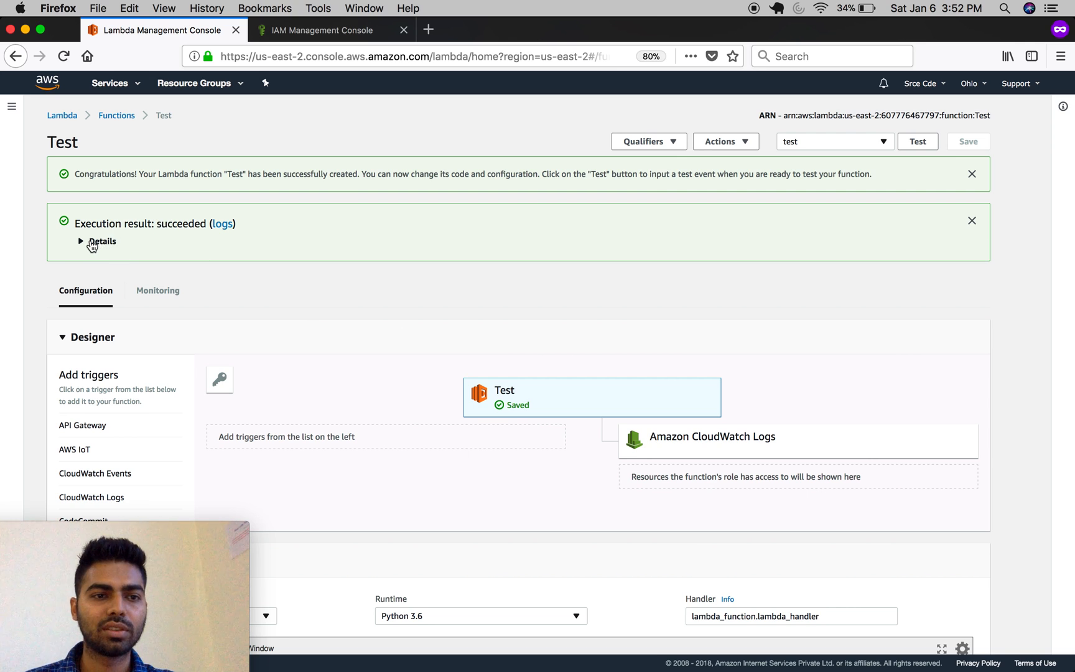
Review the run details: 0.25 ms duration, 100 ms billed, 128 MB memory size, 22 MB max used
{"action": "left_click", "coordinate": [97, 241]}
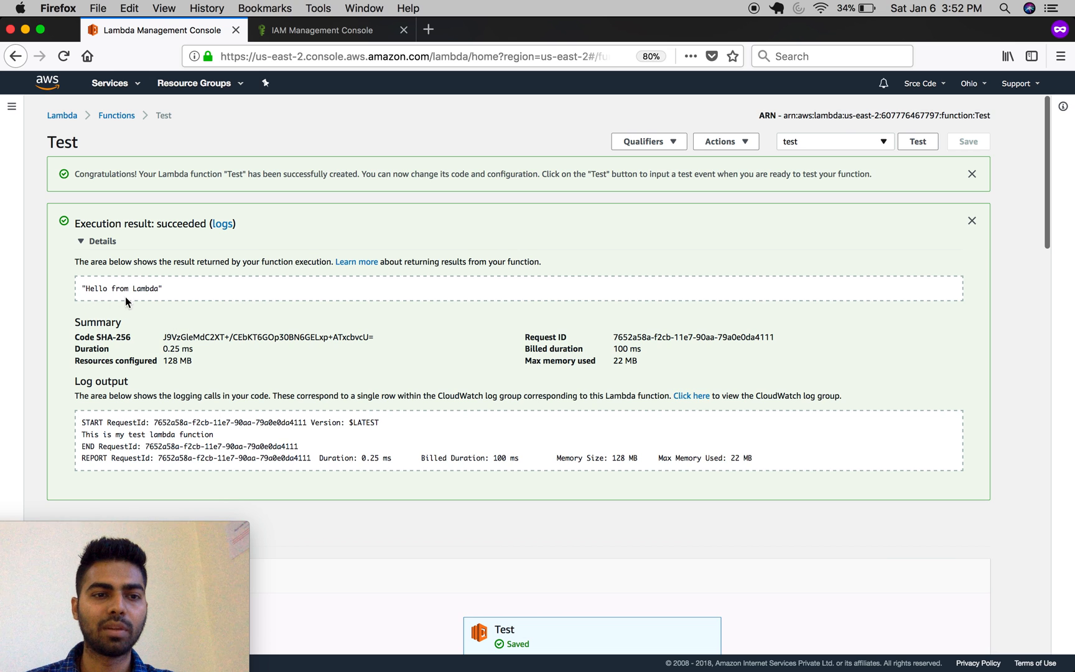
{"action": "scroll", "scroll_direction": "down", "scroll_amount": 3}
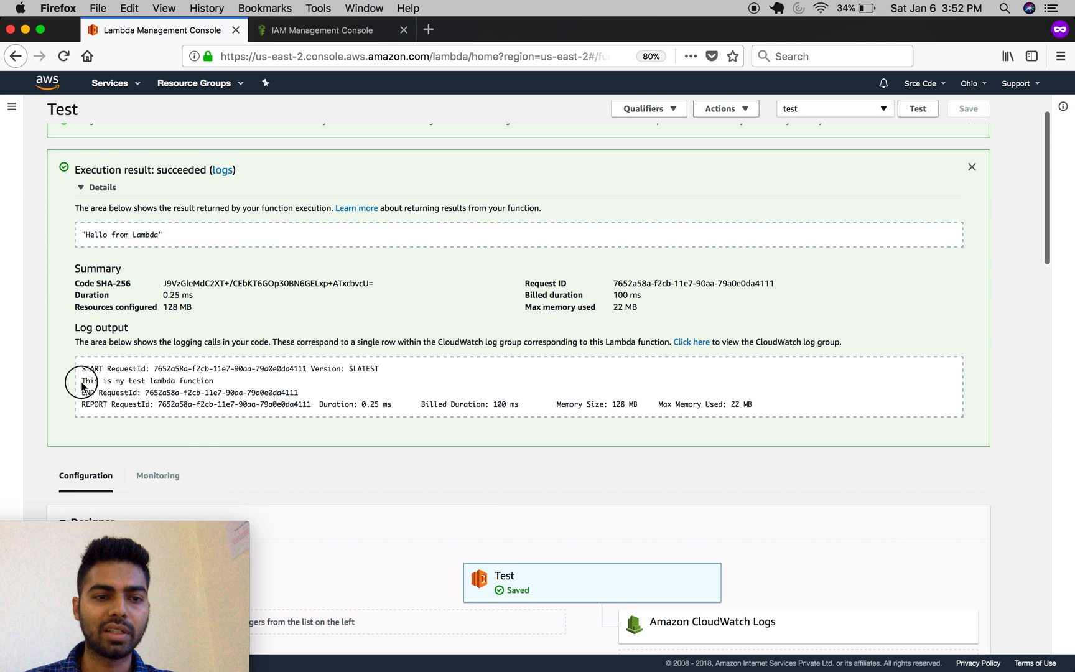
{"action": "left_click_drag", "start_coordinate": [82, 380], "coordinate": [217, 380]}
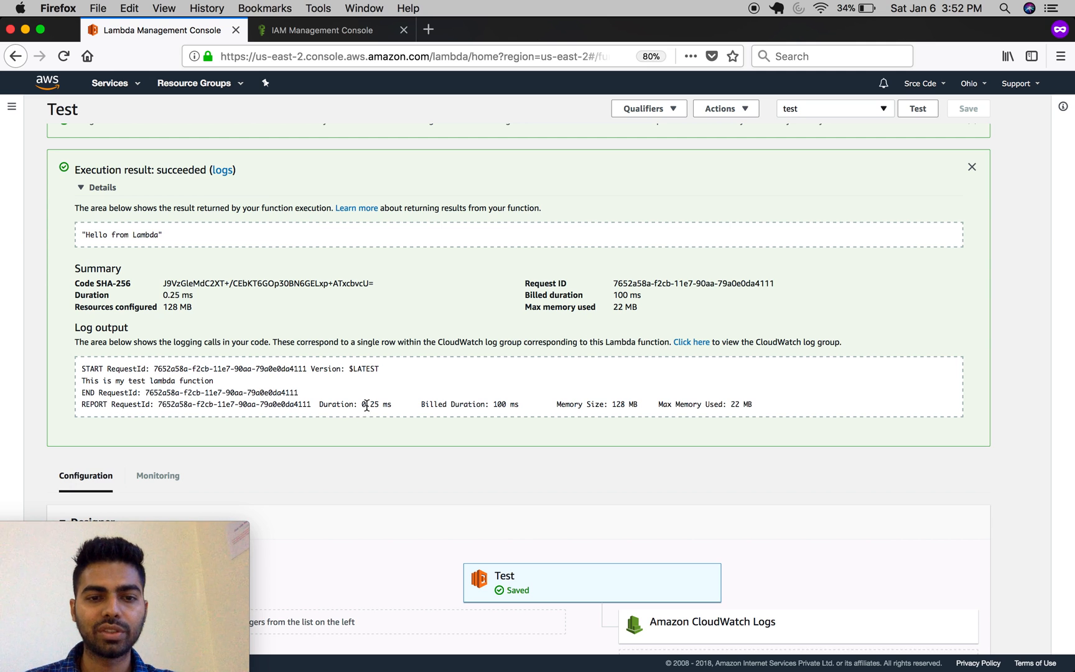
{"action": "double_click", "coordinate": [370, 404]}
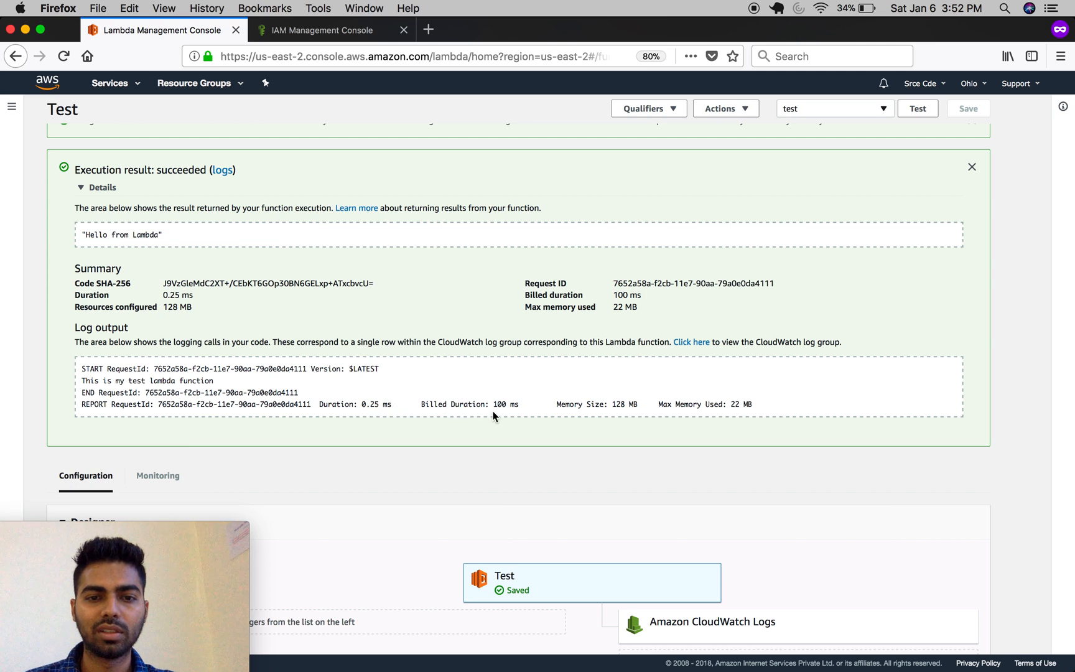
{"action": "double_click", "coordinate": [500, 404]}
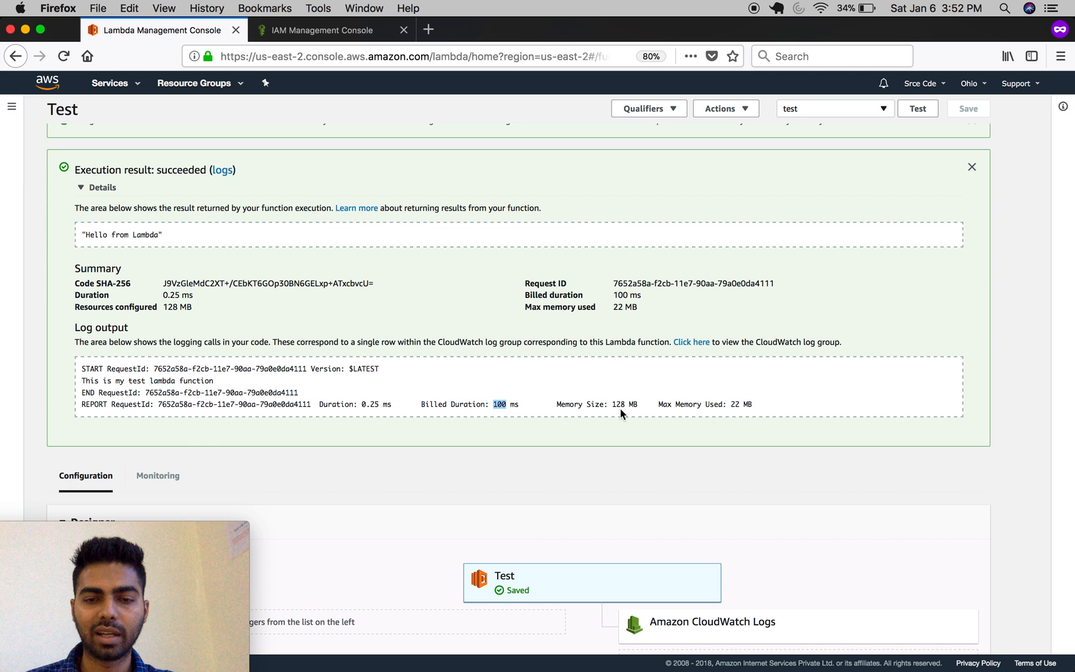
{"action": "double_click", "coordinate": [617, 404]}
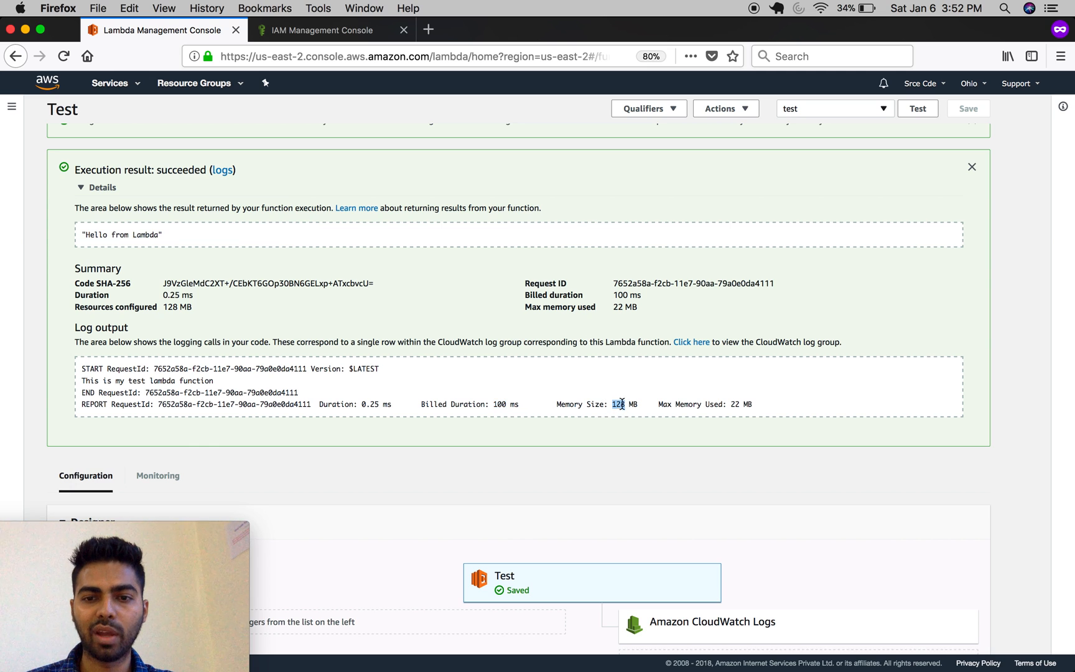
{"action": "double_click", "coordinate": [620, 404]}
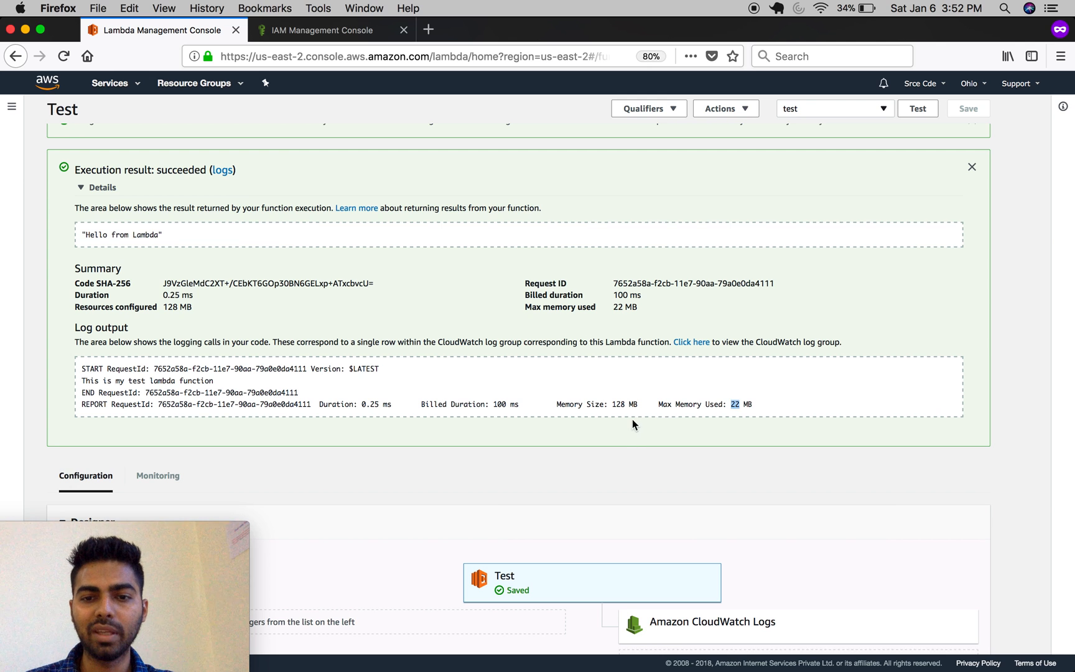
{"action": "double_click", "coordinate": [619, 404]}
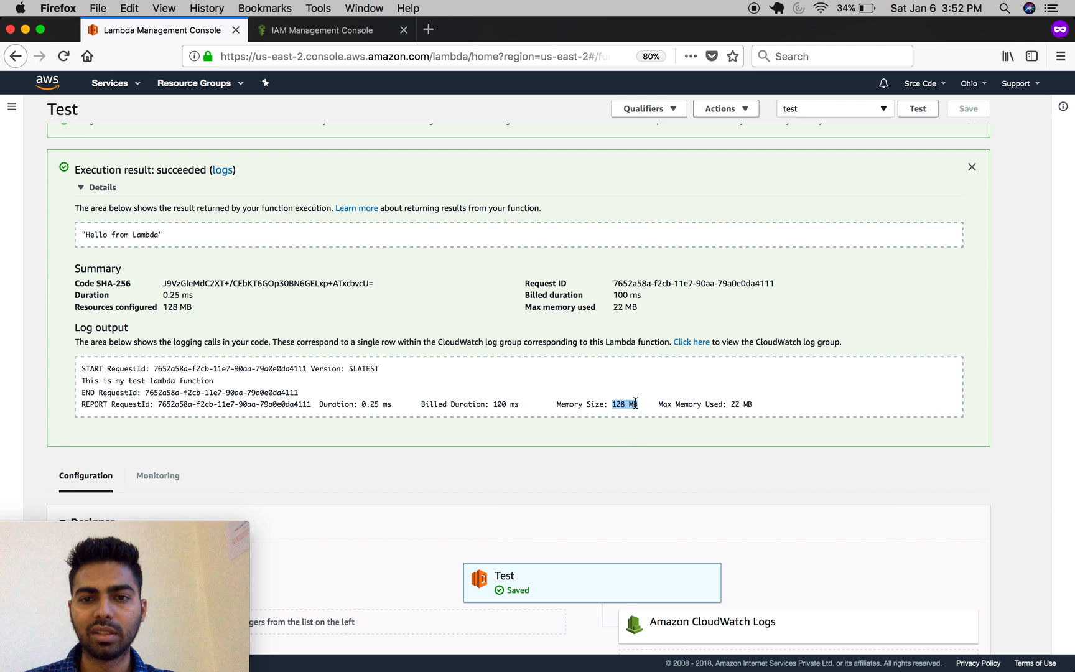
{"action": "scroll", "scroll_direction": "down", "scroll_amount": 3}
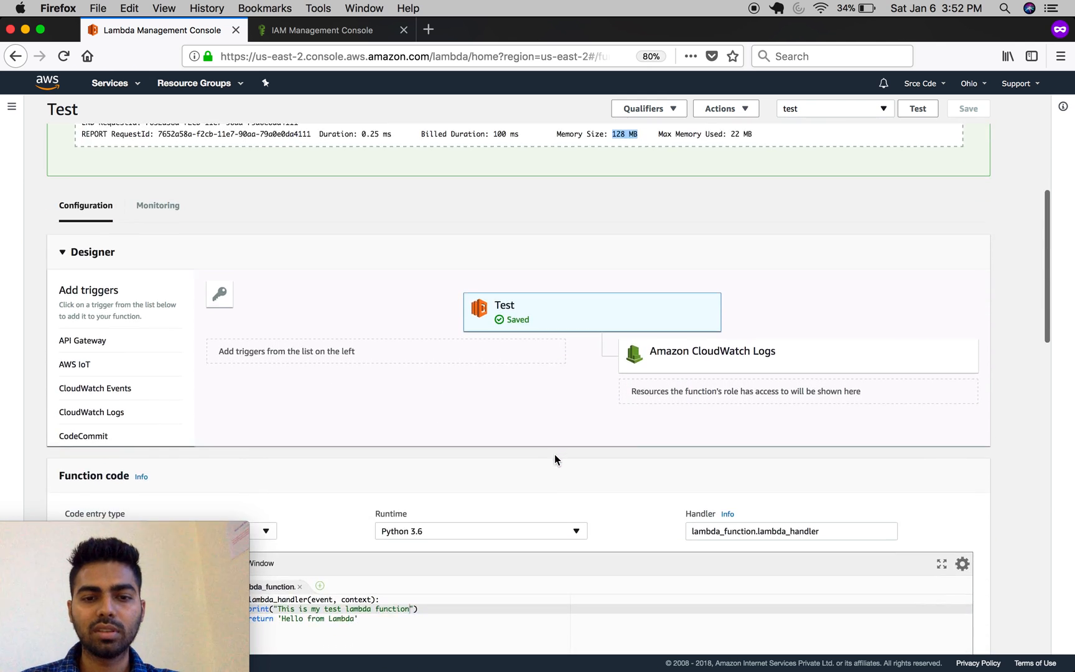
Set handler main.lambda_handler, rename the code file to main.py, and save
{"action": "scroll", "scroll_direction": "down", "scroll_amount": 3}
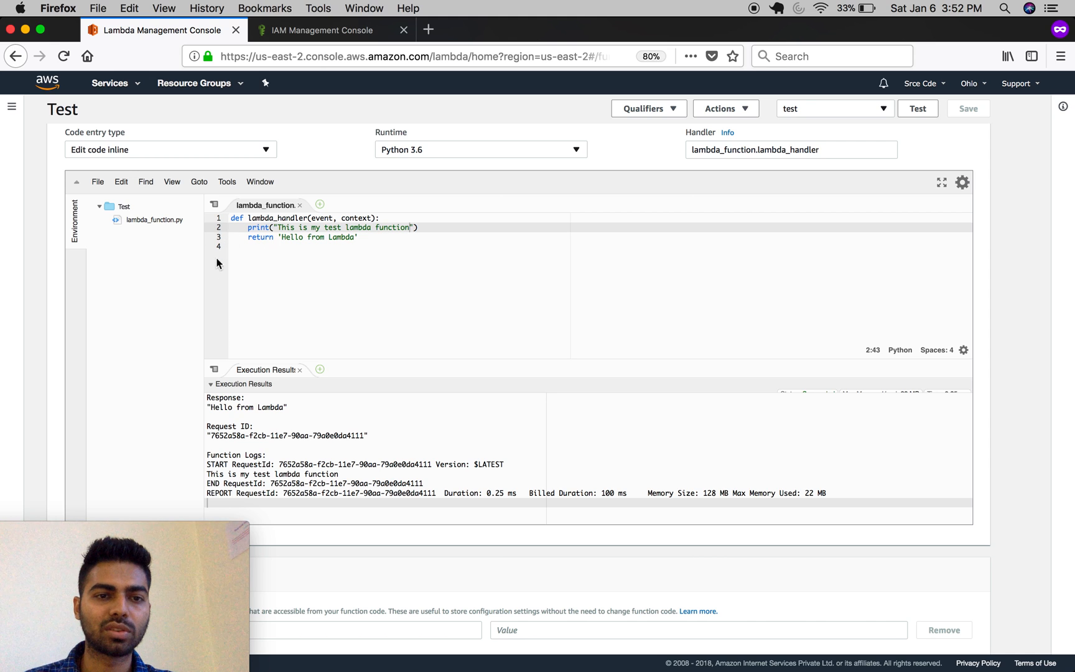
{"action": "mouse_move", "coordinate": [290, 257]}
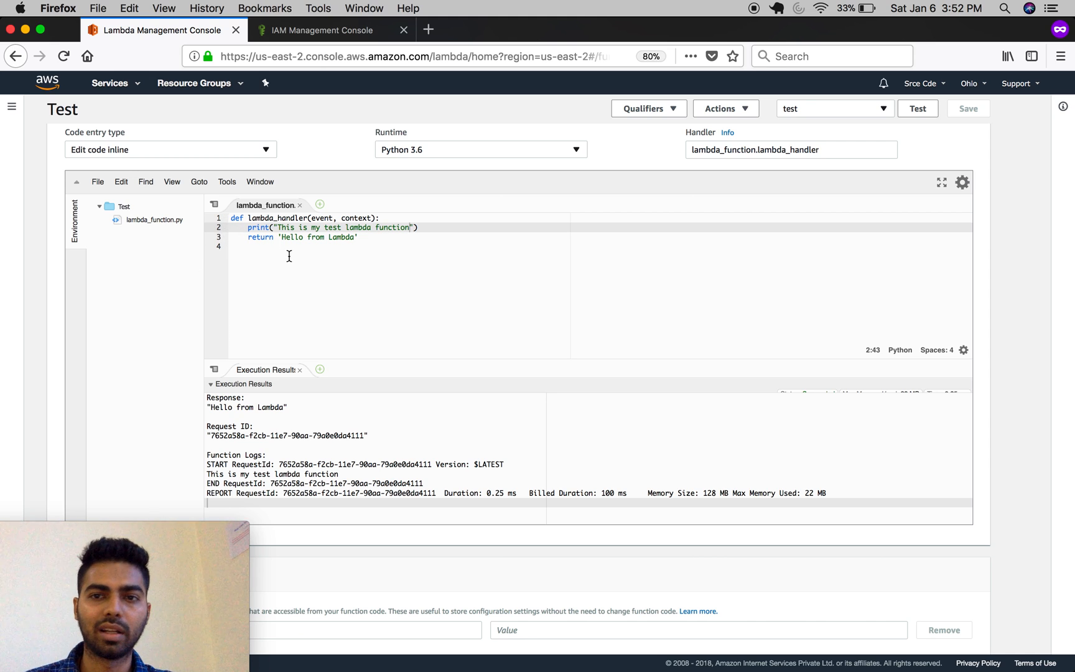
{"action": "mouse_move", "coordinate": [481, 264]}
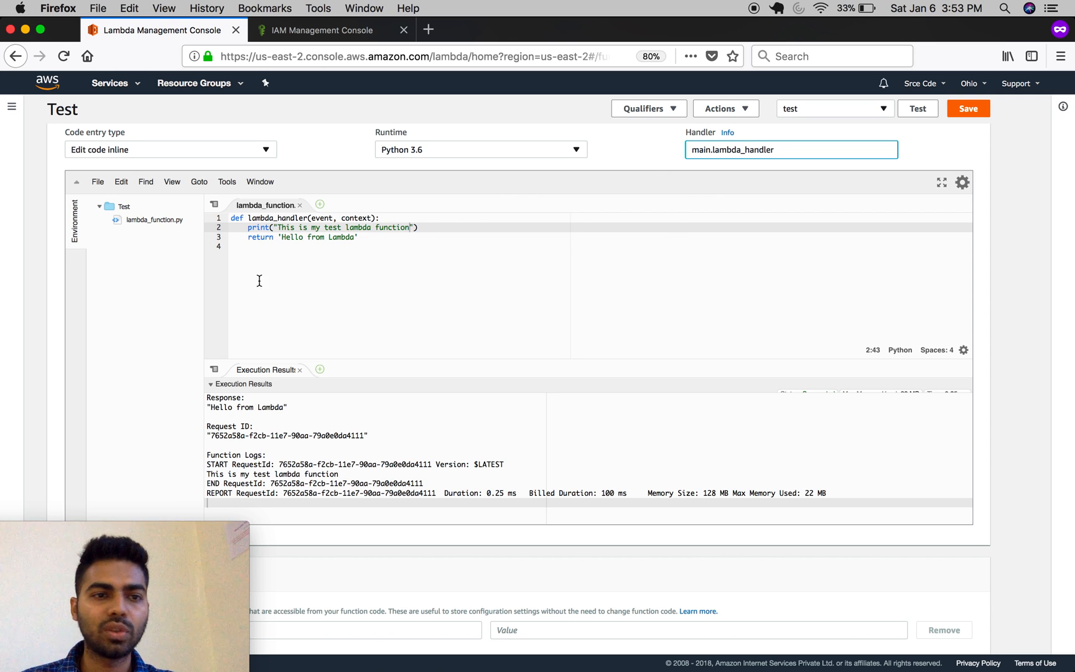
{"action": "left_click", "coordinate": [148, 221]}
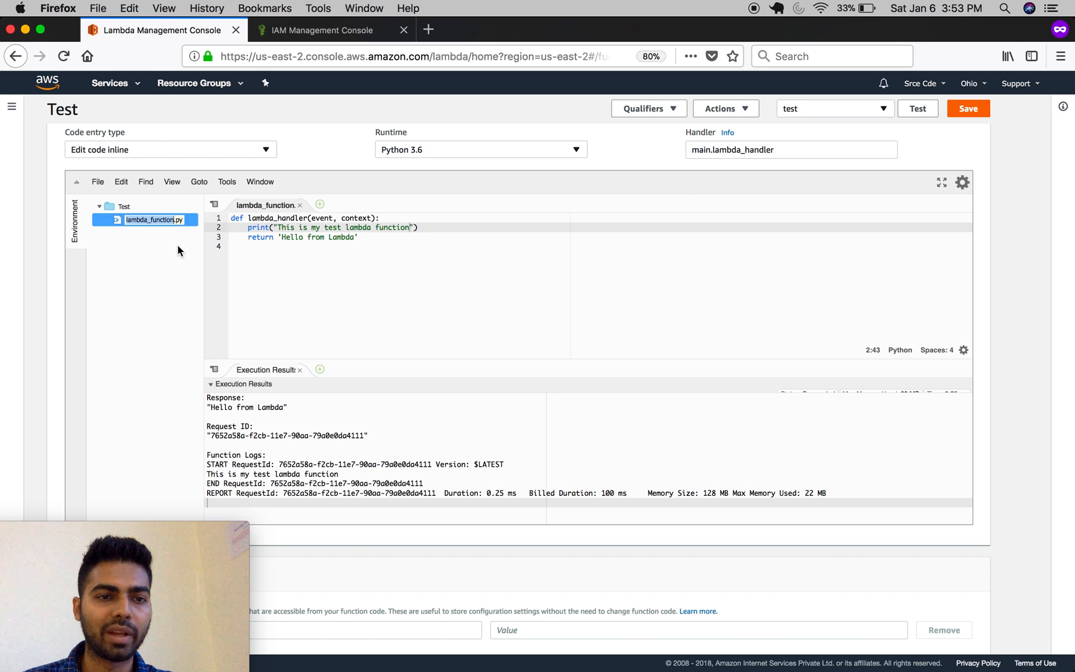
{"action": "type", "text": "main.py"}
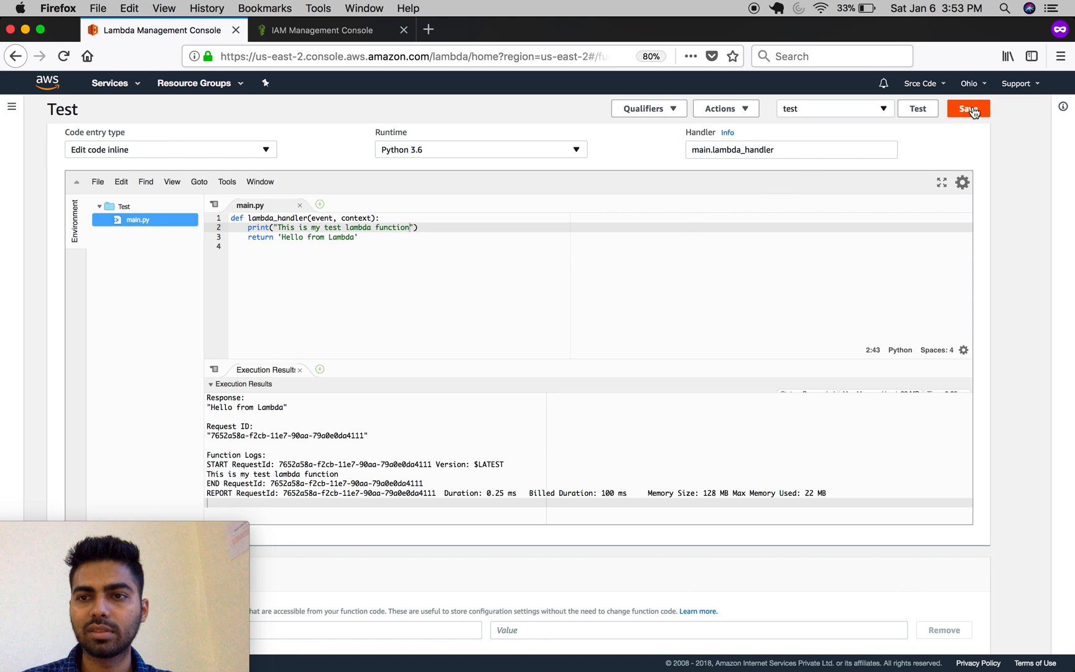
{"action": "left_click", "coordinate": [968, 108]}
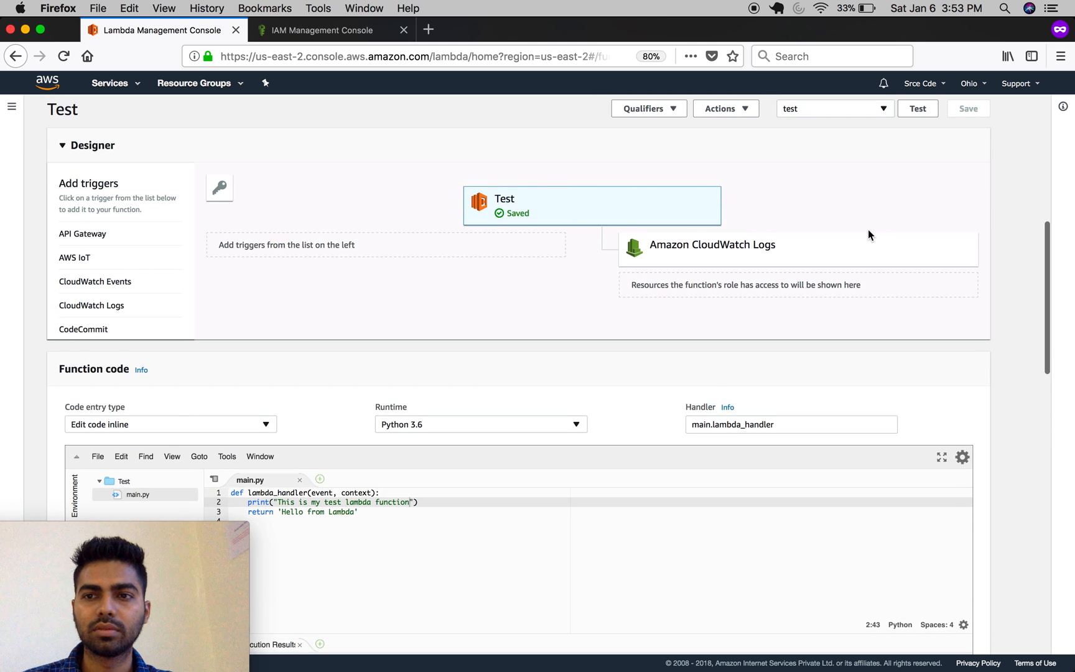
Rerun the test on the renamed function, succeeding with Hello from Lambda
{"action": "left_click", "coordinate": [918, 108]}
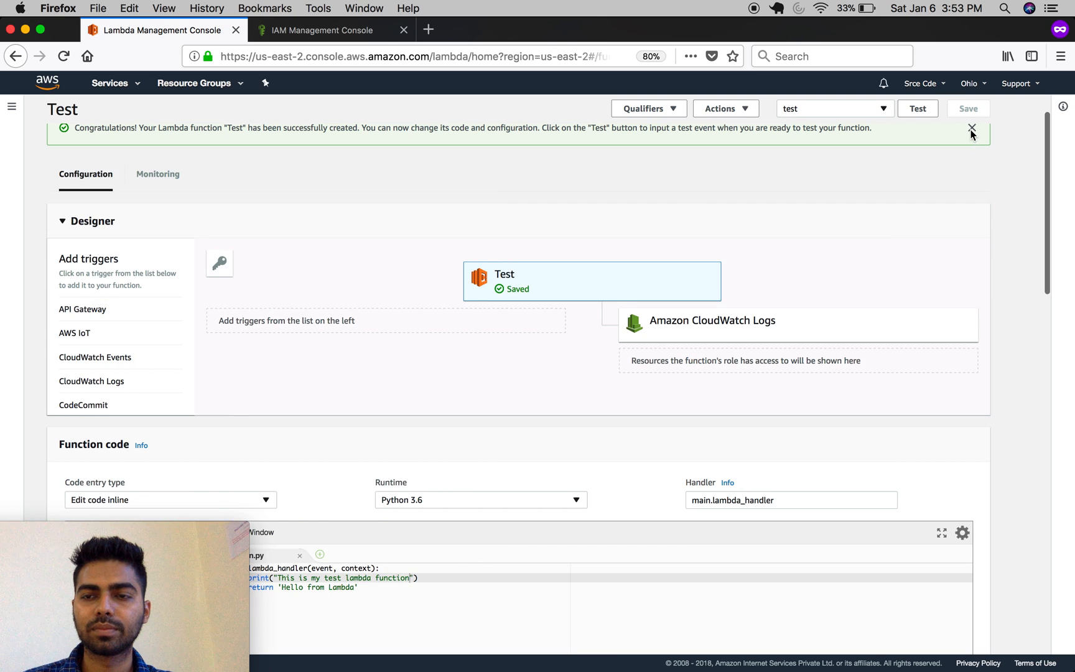
{"action": "left_click", "coordinate": [918, 109]}
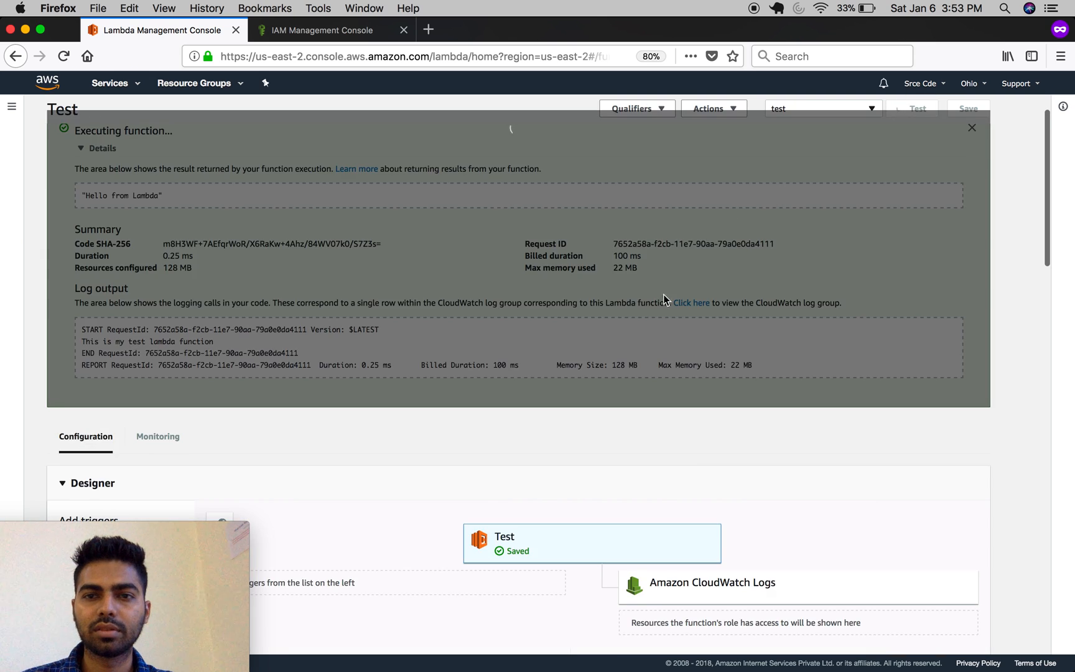
{"action": "left_click", "coordinate": [918, 109]}
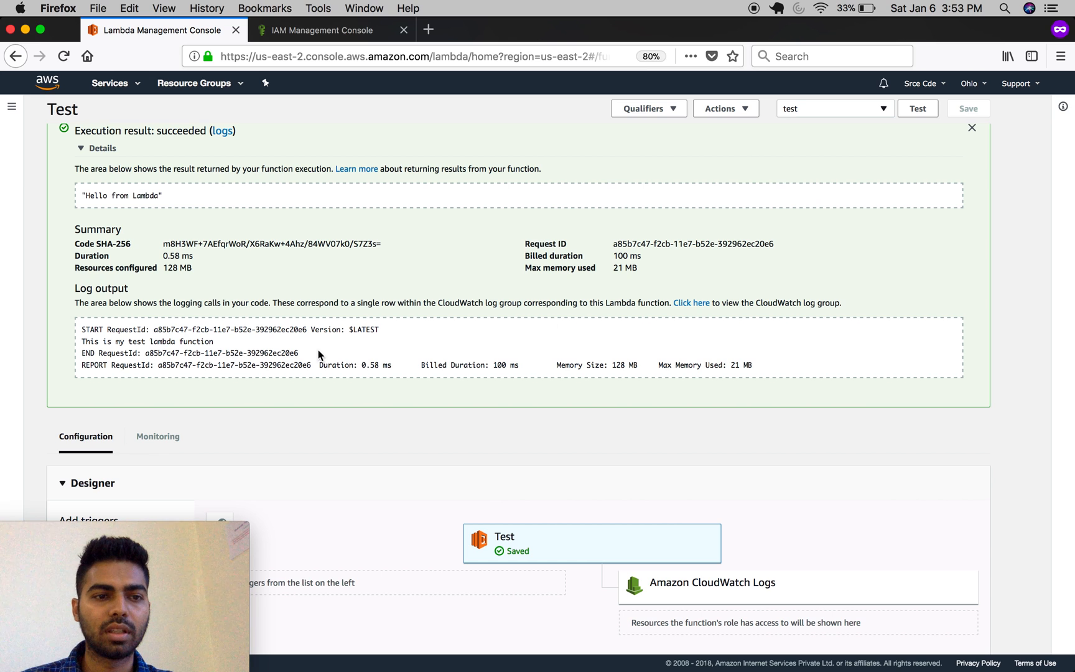
{"action": "mouse_move", "coordinate": [337, 347]}
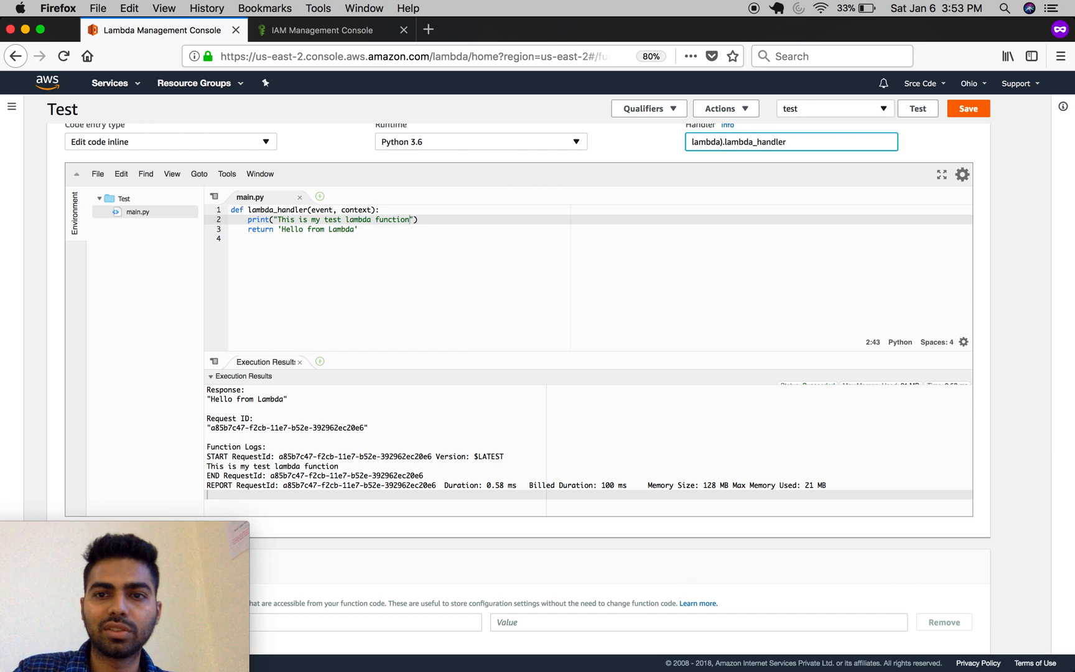
Revert handler to lambda_function.lambda_handler, save, and run the test to get the import error
{"action": "type", "text": "lambda_function"}
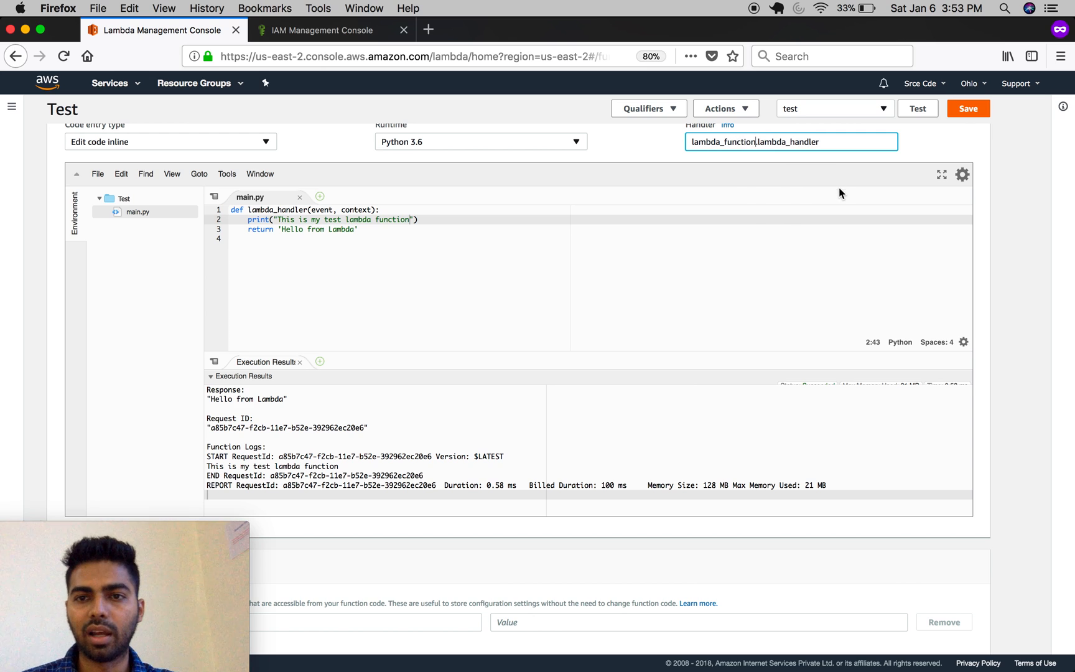
{"action": "left_click", "coordinate": [968, 108]}
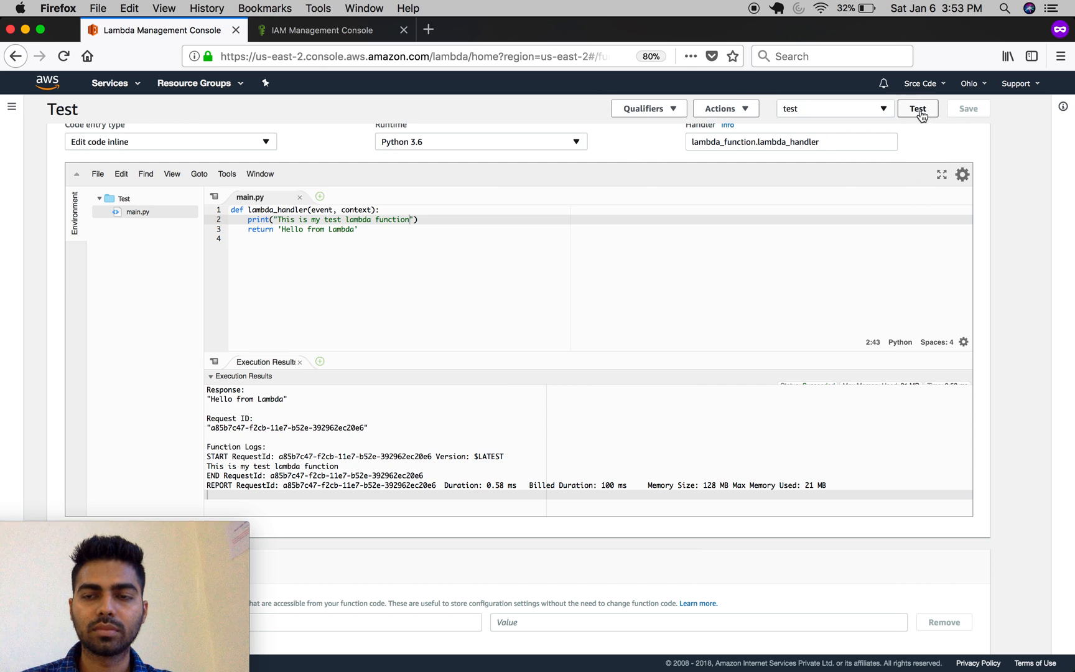
{"action": "left_click", "coordinate": [918, 108]}
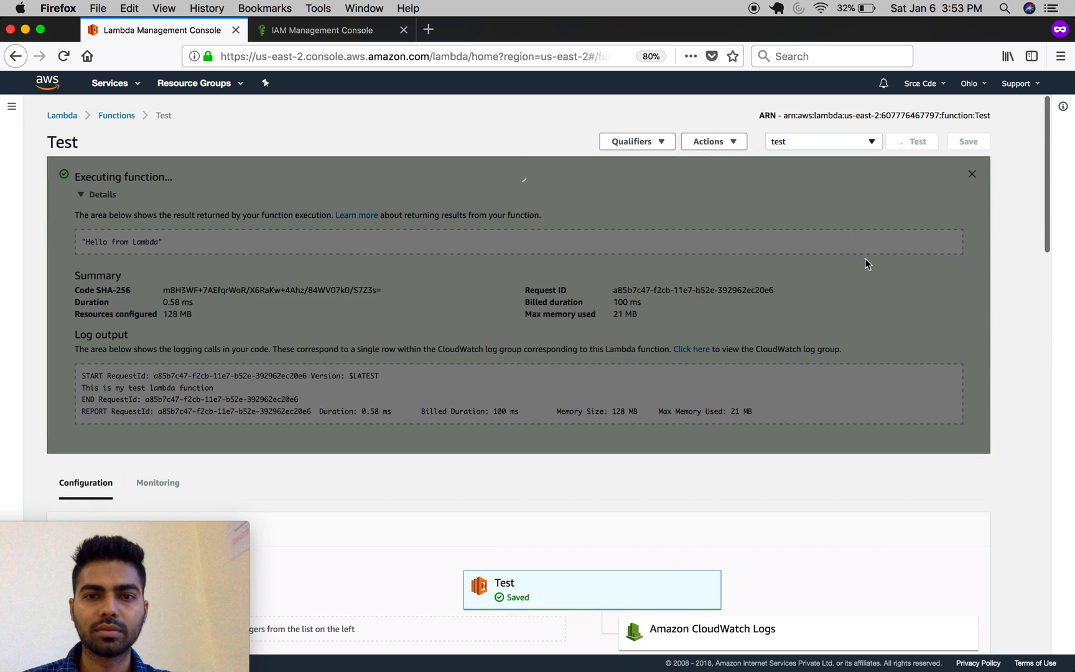
{"action": "left_click", "coordinate": [918, 142]}
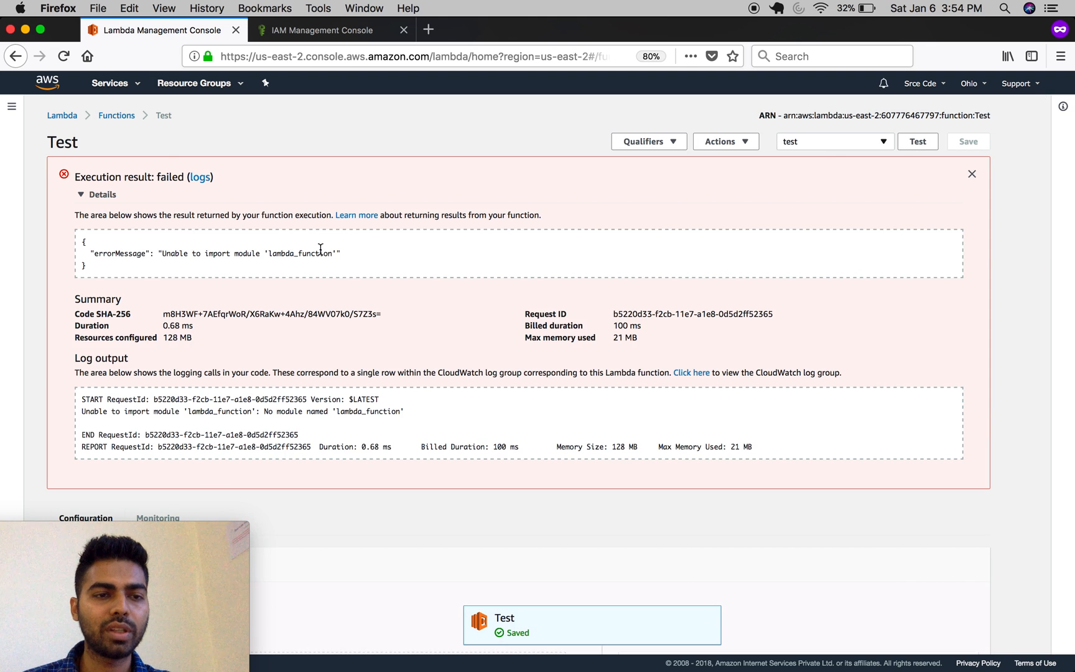
{"action": "mouse_move", "coordinate": [173, 266]}
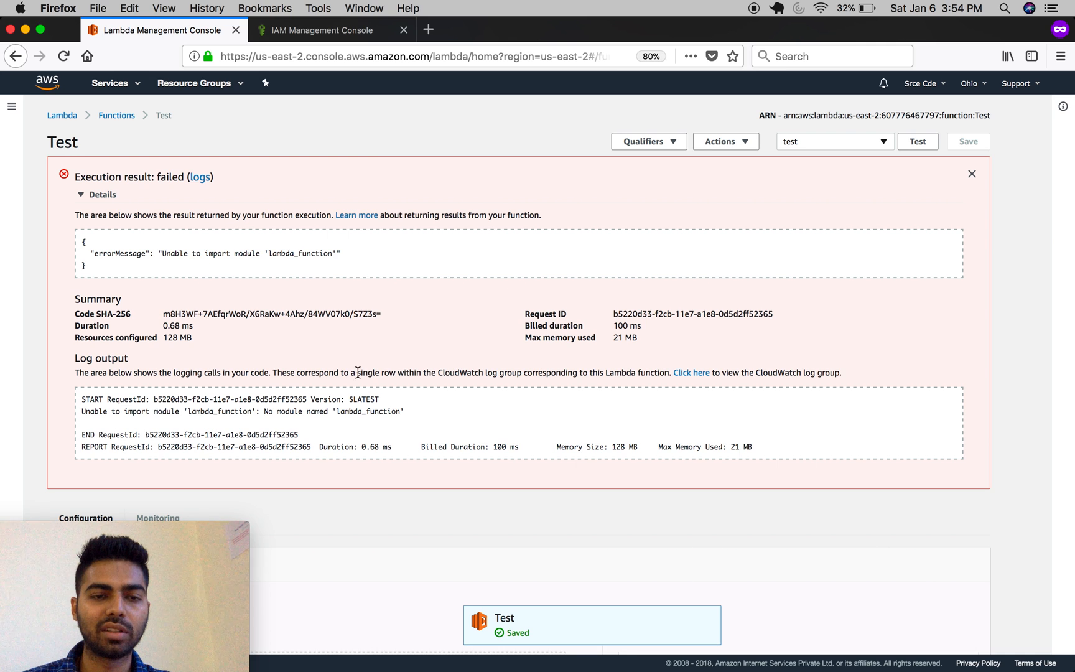
{"action": "scroll", "scroll_direction": "down", "scroll_amount": 3}
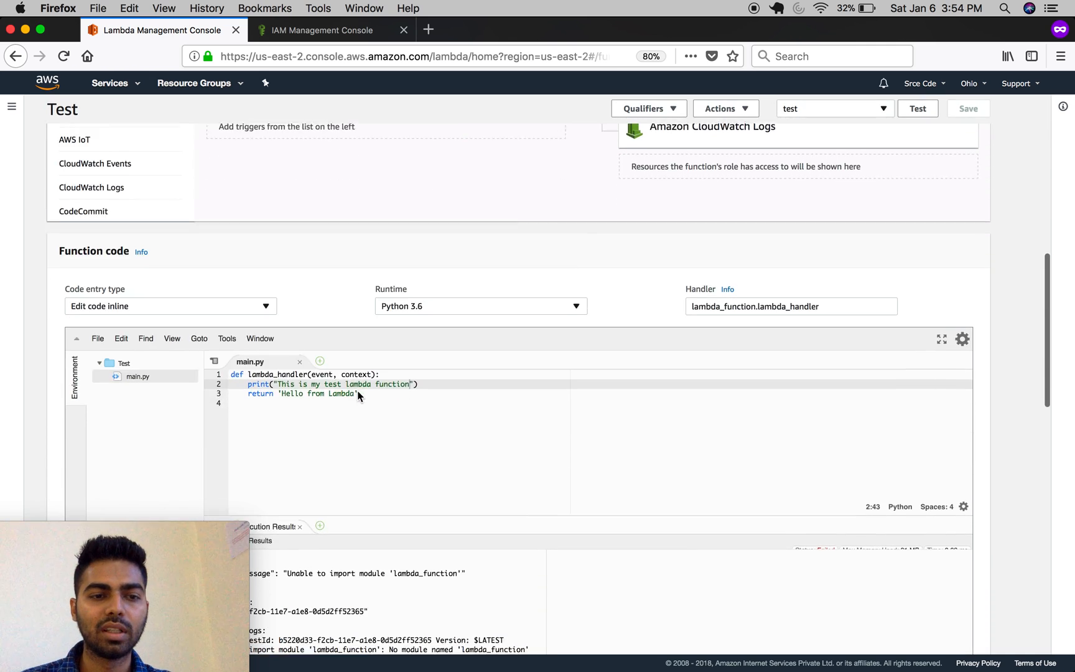
Rename main.py back to lambda_function.py, save, and re-run Test to get "Hello from Lambda"
{"action": "left_click", "coordinate": [138, 376]}
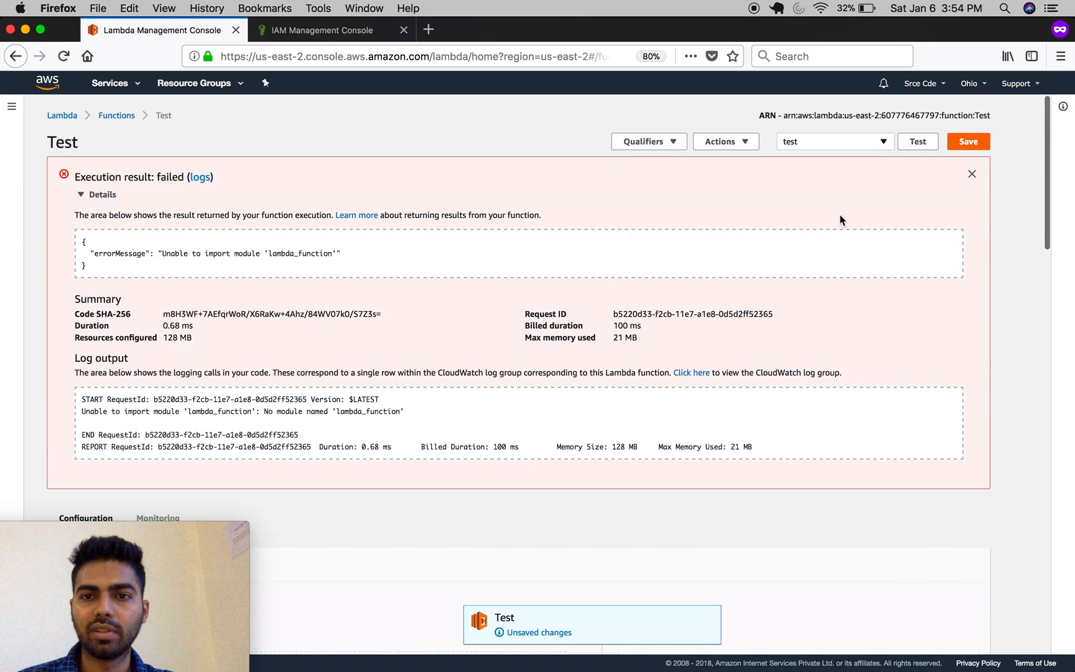
{"action": "left_click", "coordinate": [972, 174]}
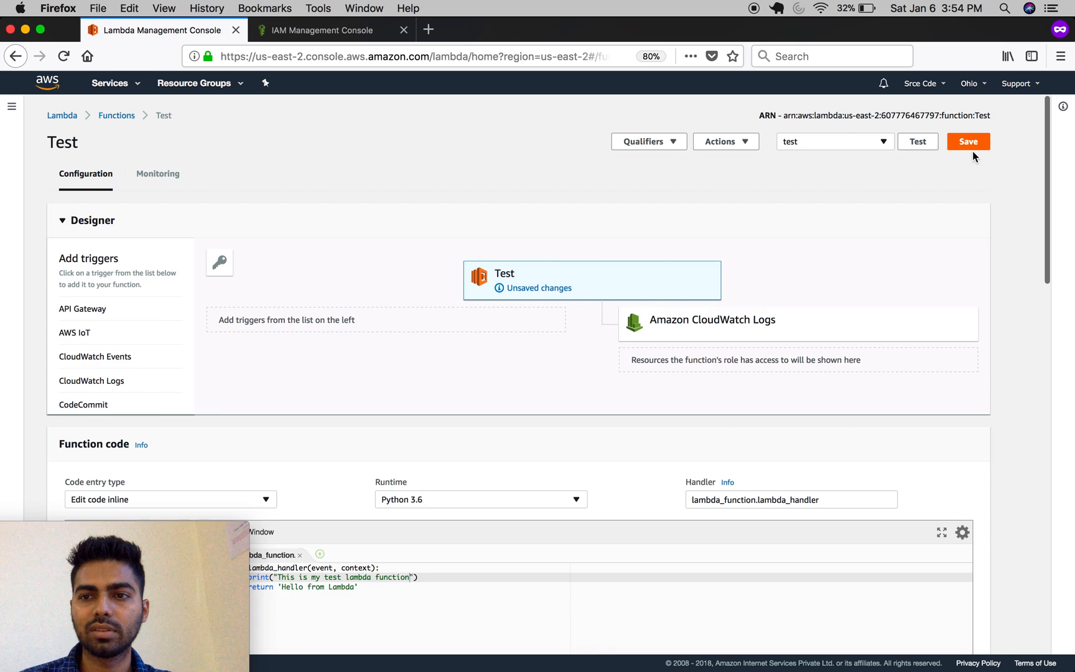
{"action": "left_click", "coordinate": [968, 142]}
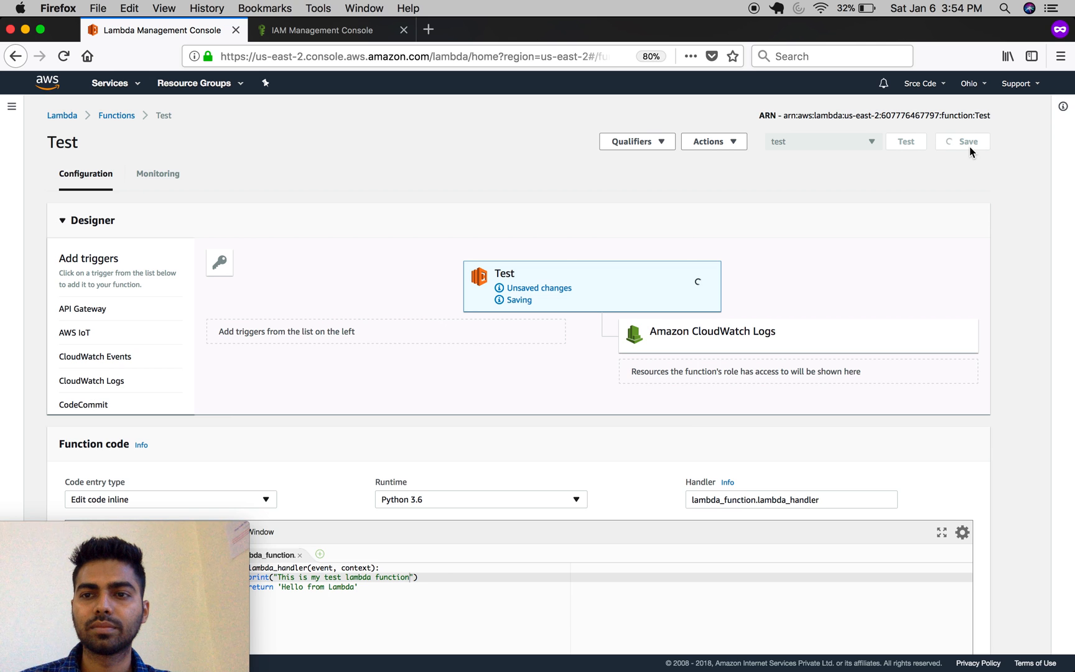
{"action": "left_click", "coordinate": [906, 142]}
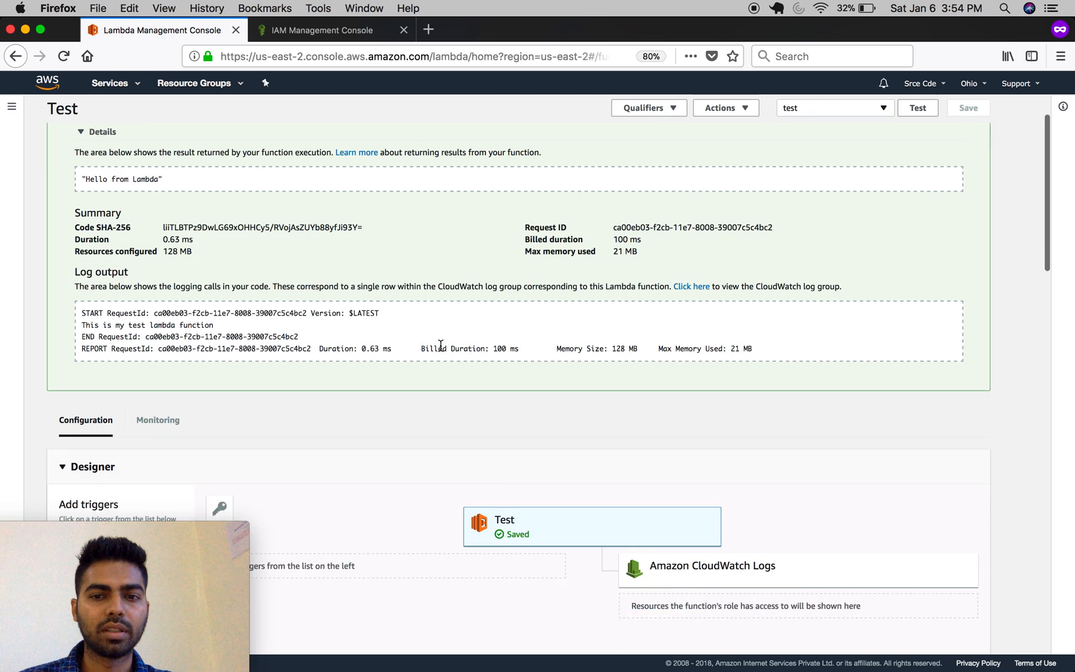
{"action": "scroll", "scroll_direction": "down", "scroll_amount": 3}
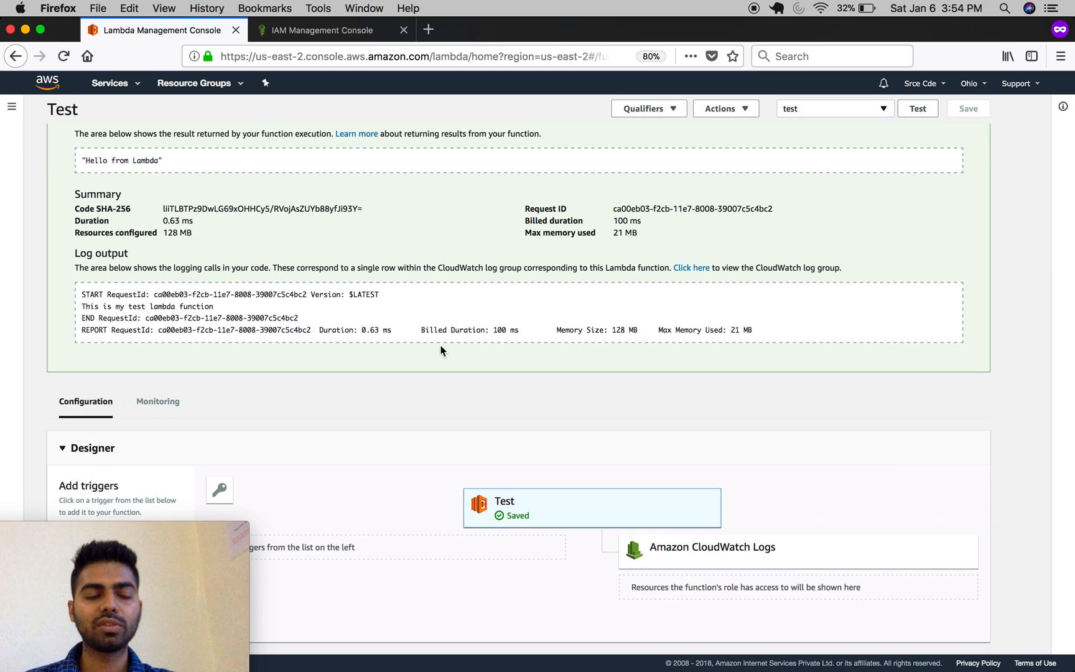
{"action": "mouse_move", "coordinate": [443, 364]}
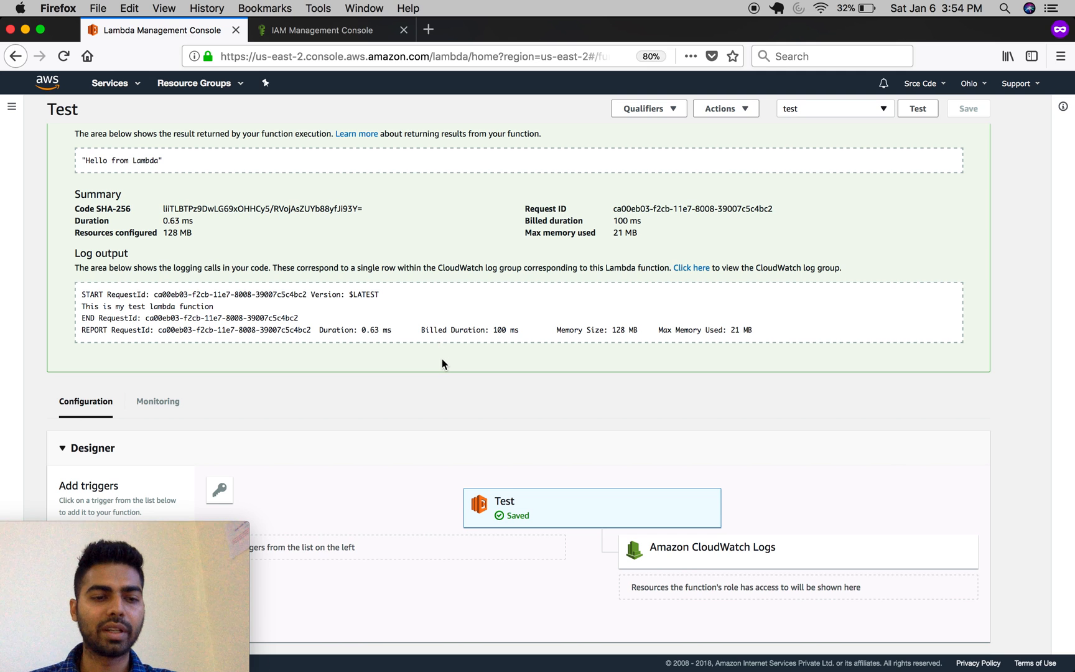